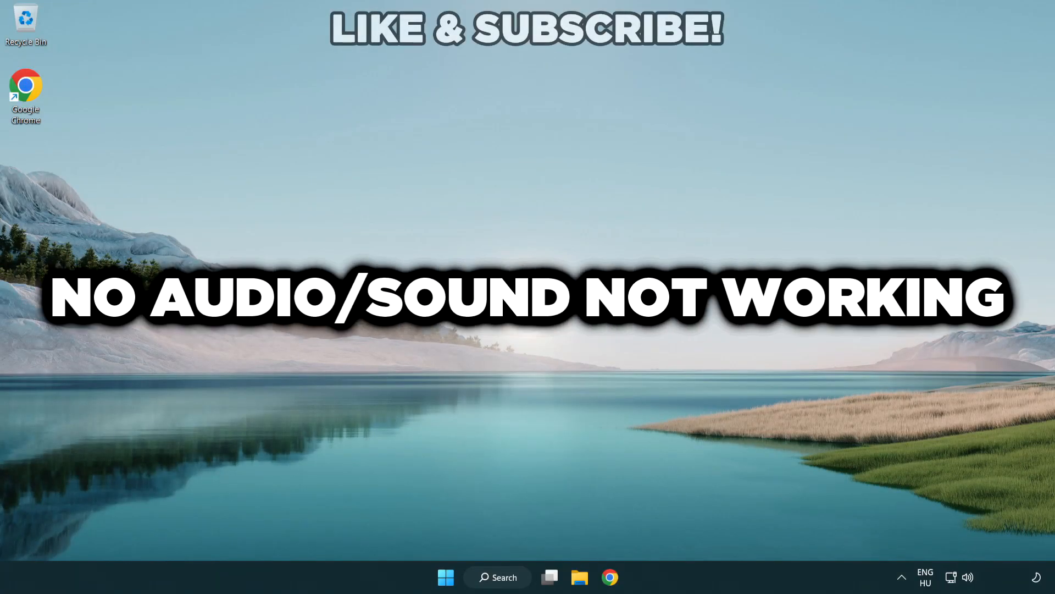
mouse_move(586, 340)
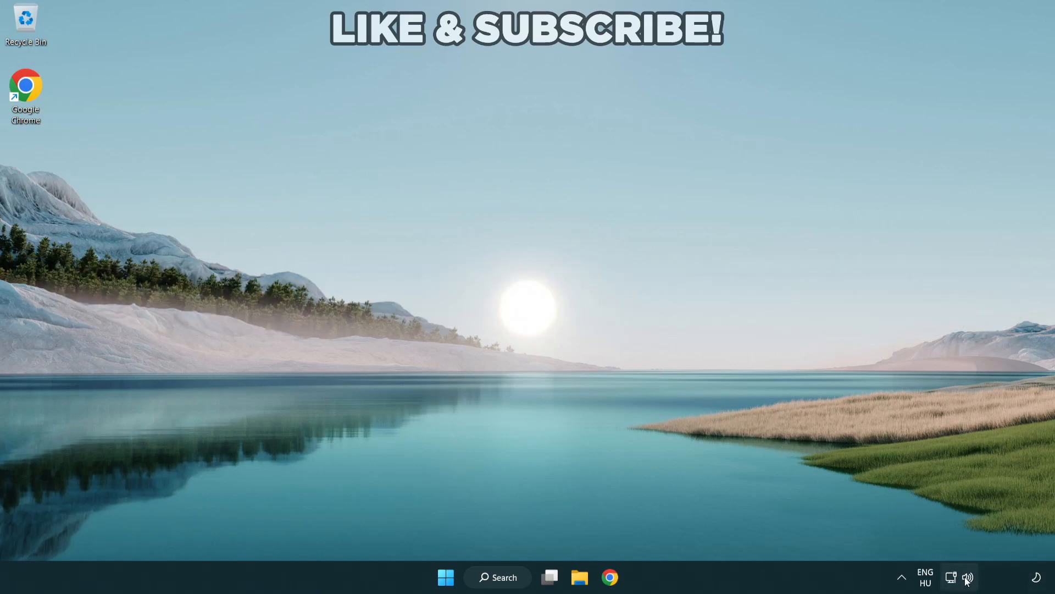
- Switch the sound output from CABLE Input to Speakers (High Definition Audio Device) via Quick Settings
left_click(959, 578)
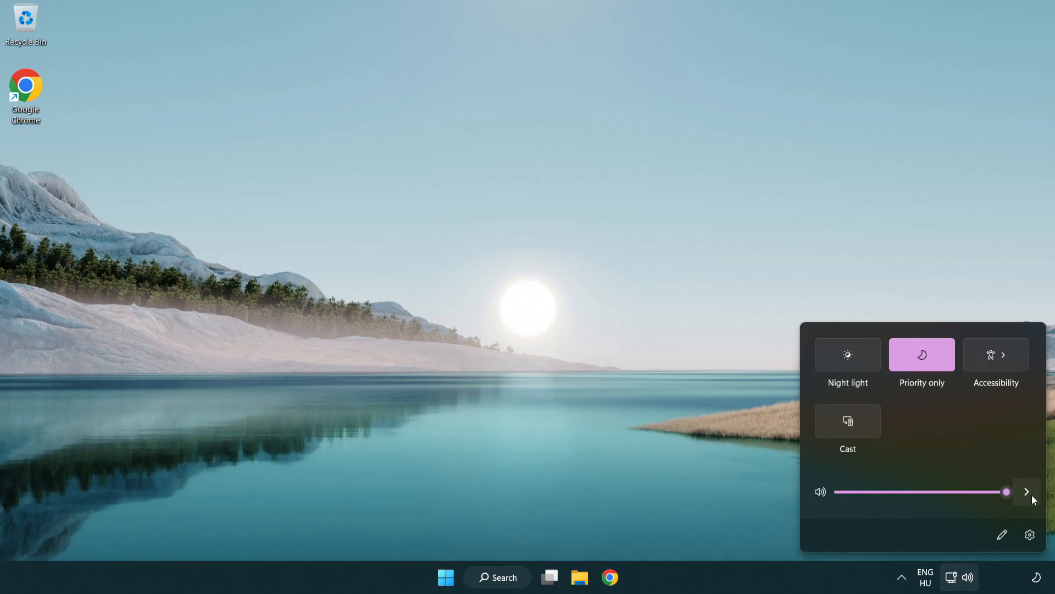
mouse_move(1027, 492)
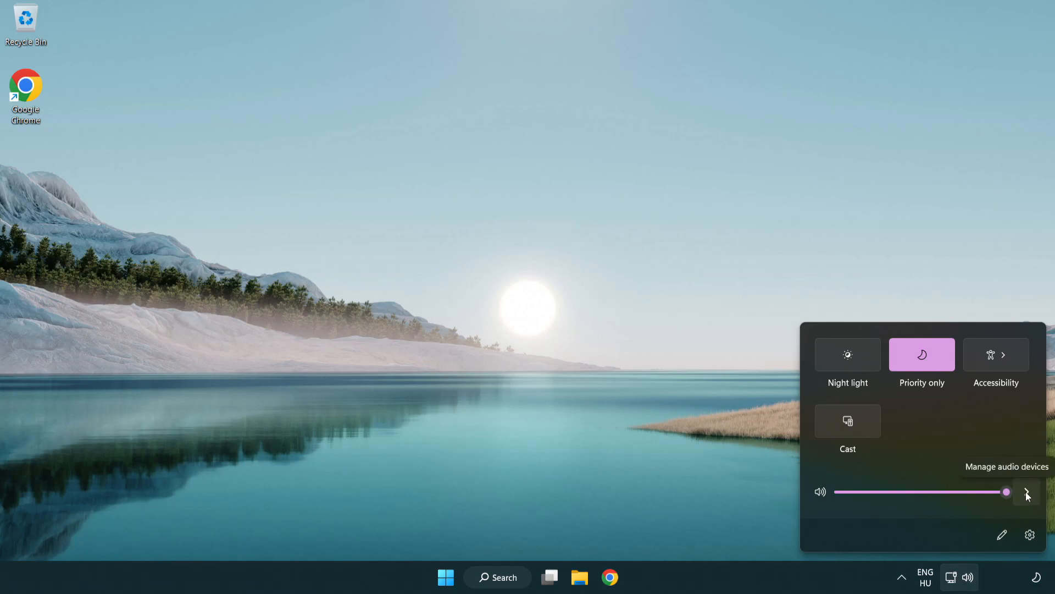
left_click(1027, 492)
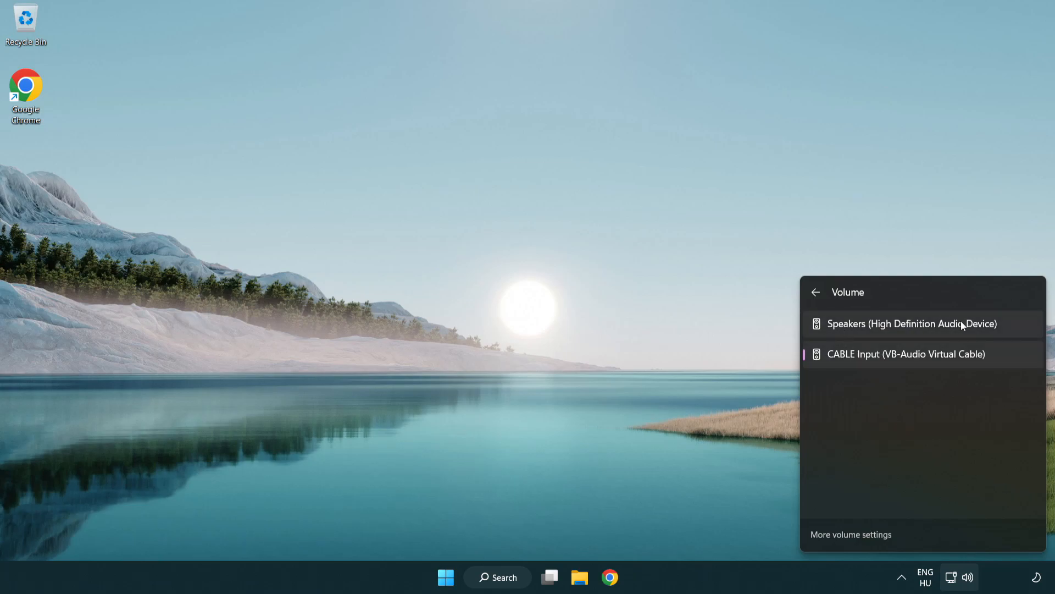
mouse_move(1012, 330)
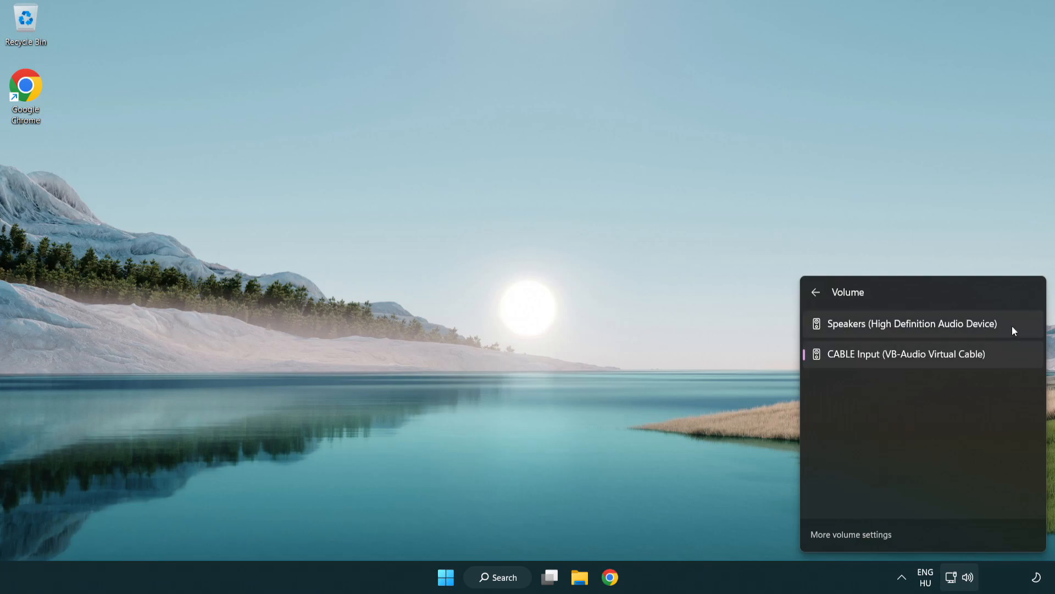
left_click(911, 323)
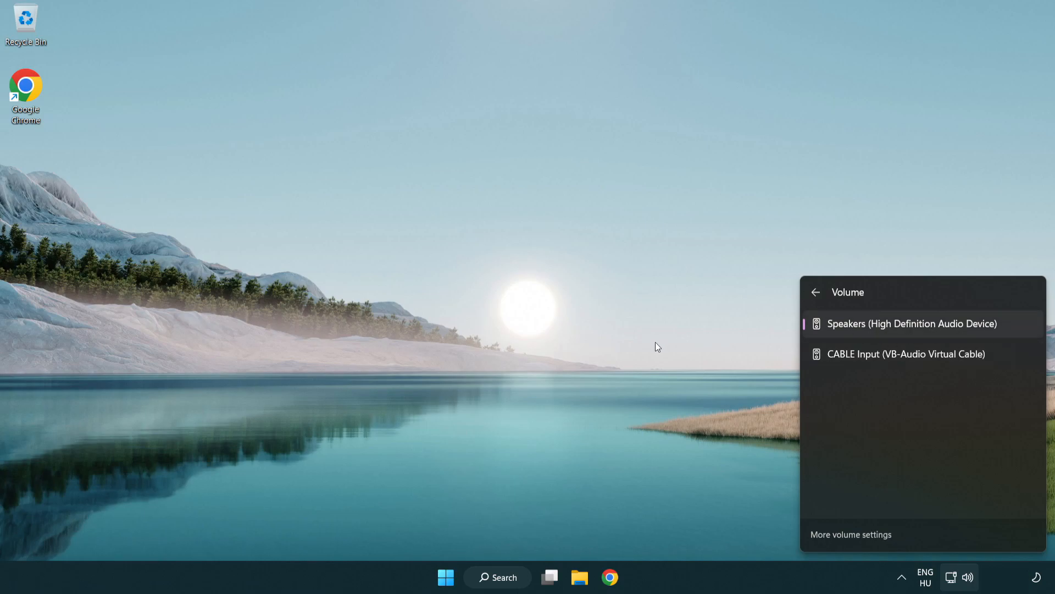
left_click(552, 317)
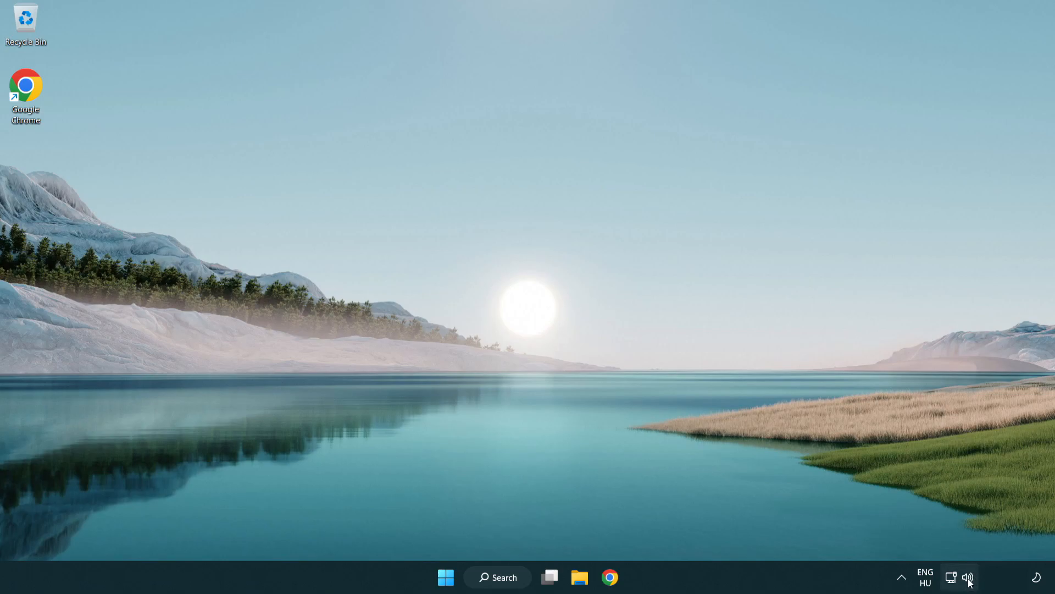
- Reset sound devices and all app volumes to recommended defaults in the Volume mixer, then close it
right_click(967, 577)
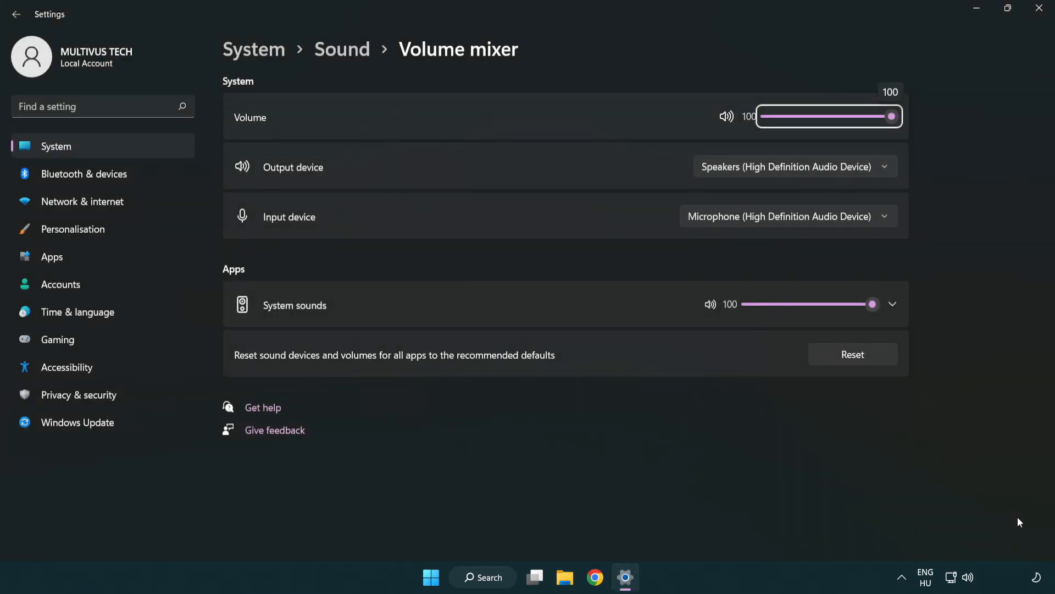
mouse_move(235, 371)
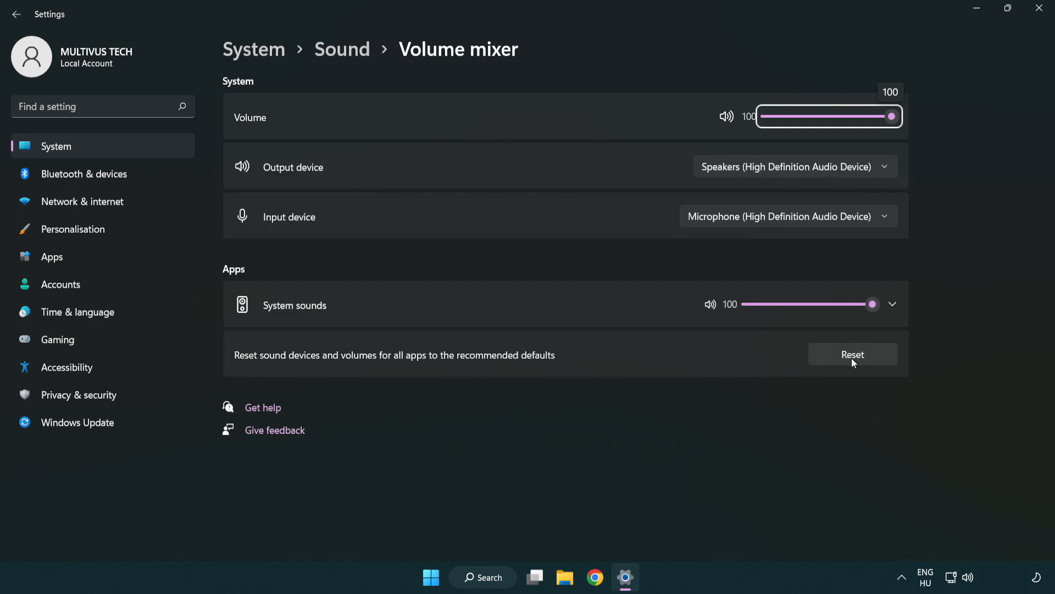
left_click(852, 354)
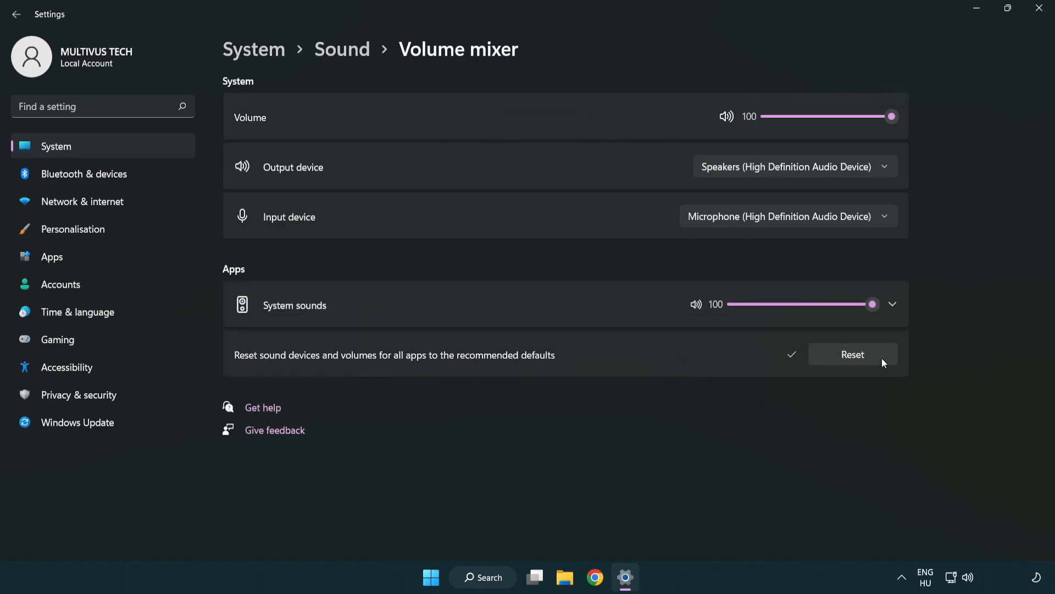
mouse_move(802, 376)
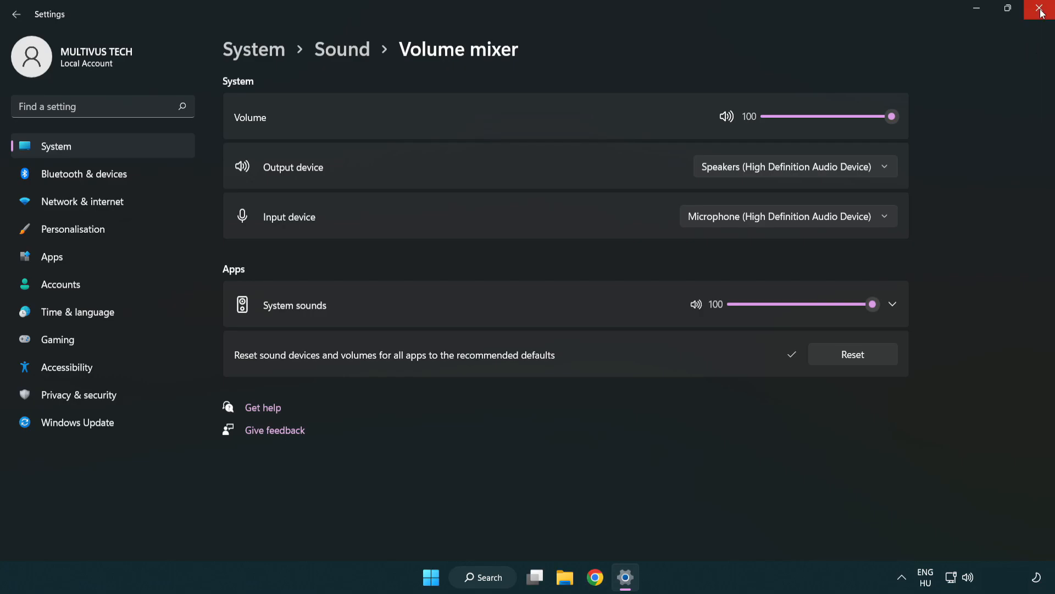
mouse_move(1042, 12)
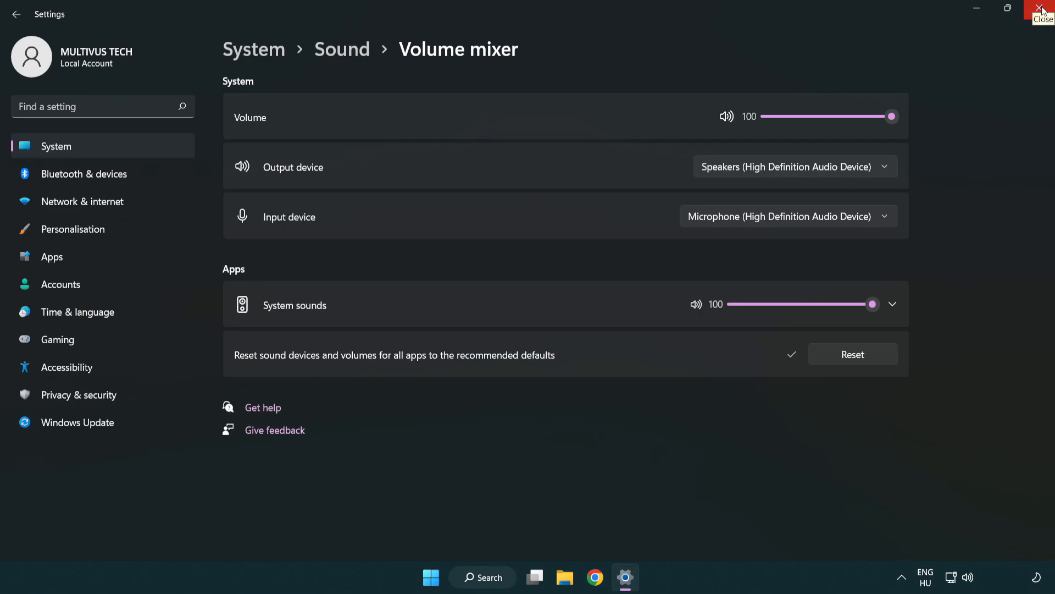
left_click(1043, 11)
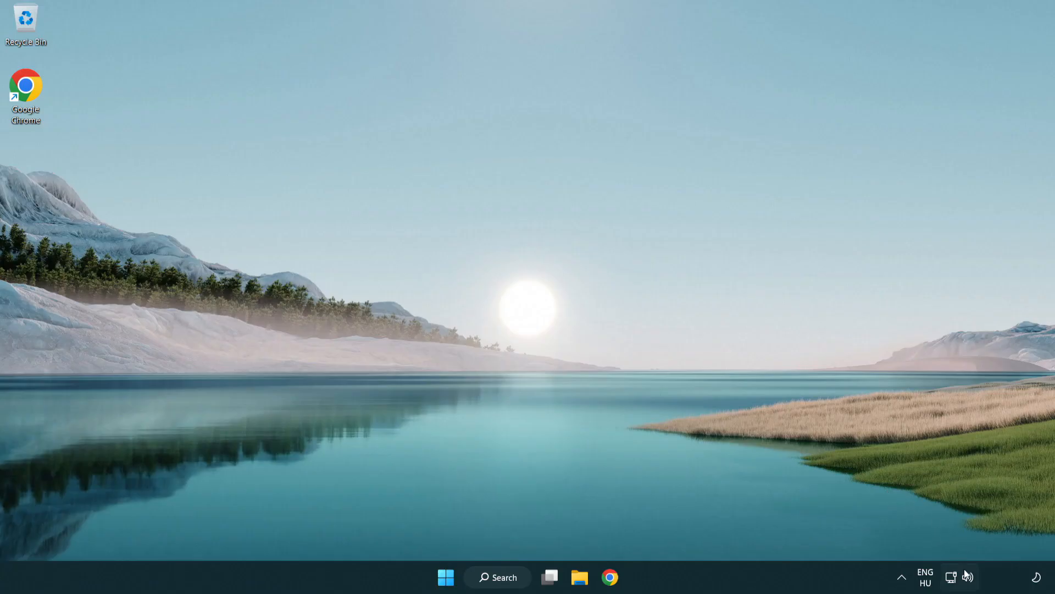
- Bring up the Sound settings page from the volume icon and reach its Advanced section
right_click(968, 577)
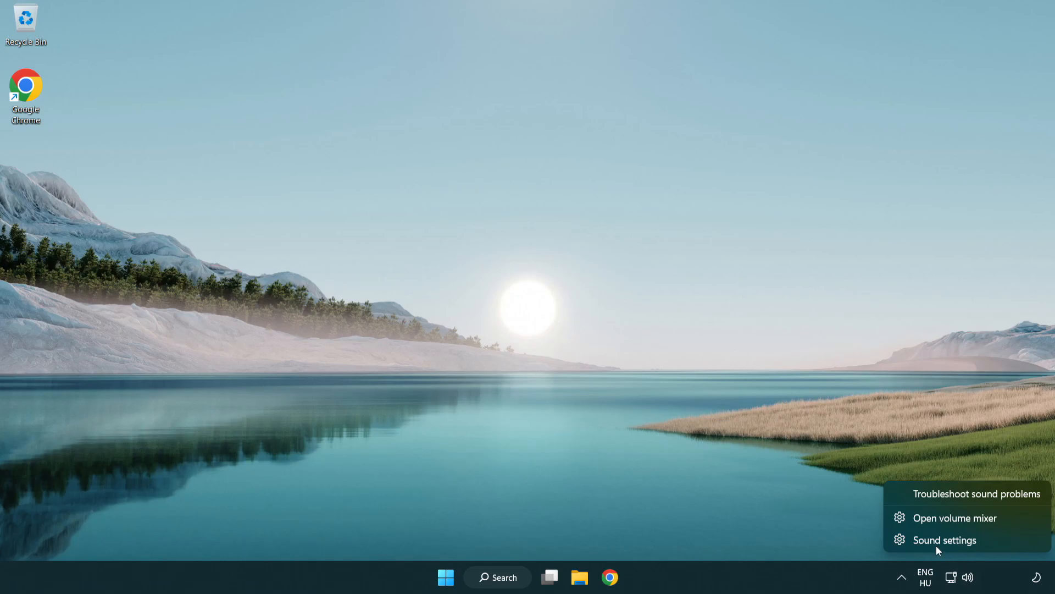
mouse_move(1009, 547)
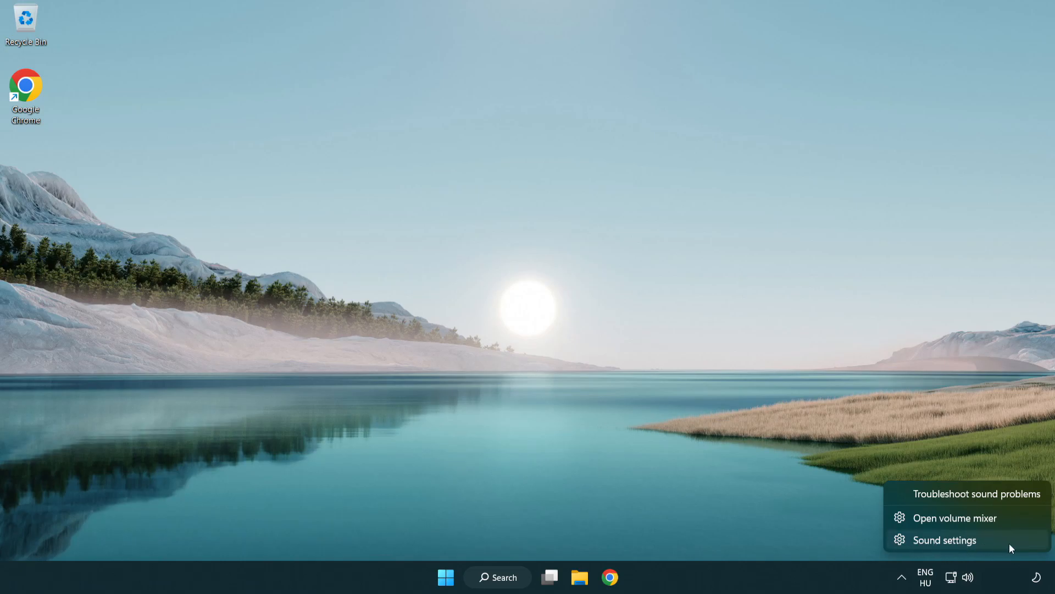
left_click(943, 540)
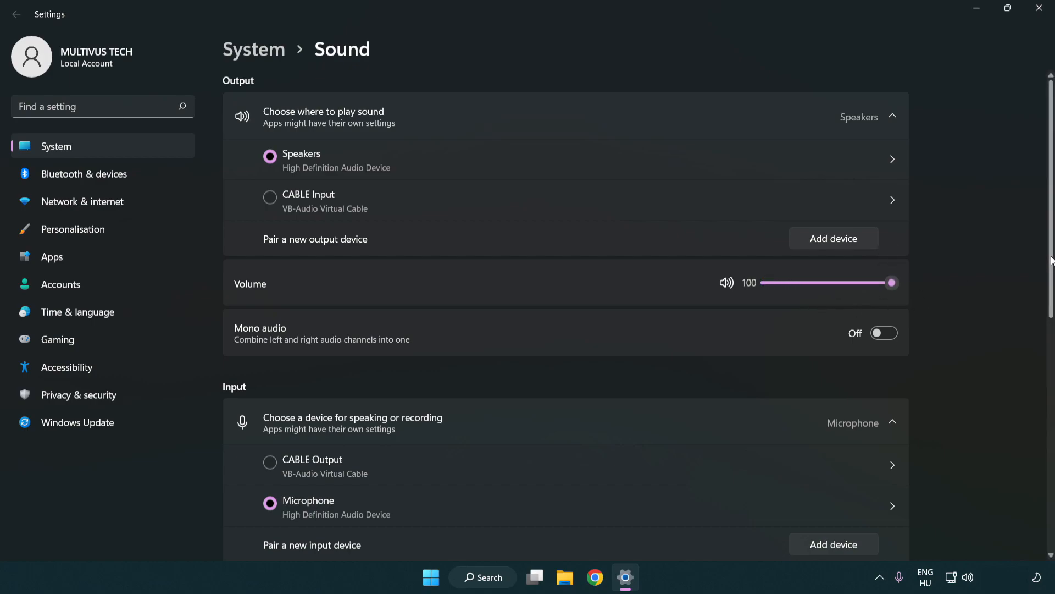
scroll("down", 3)
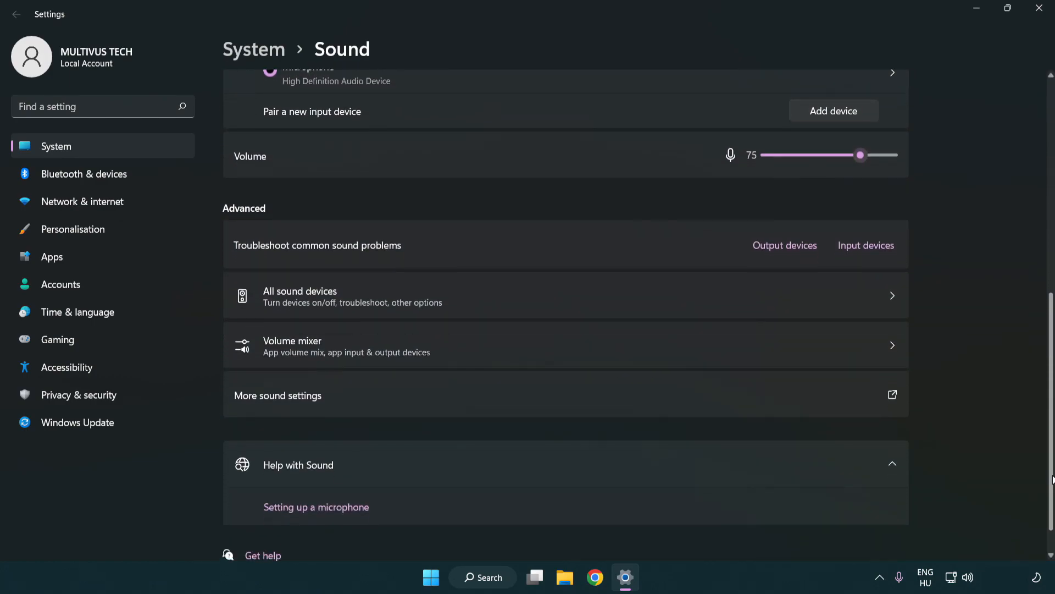
scroll("down", 3)
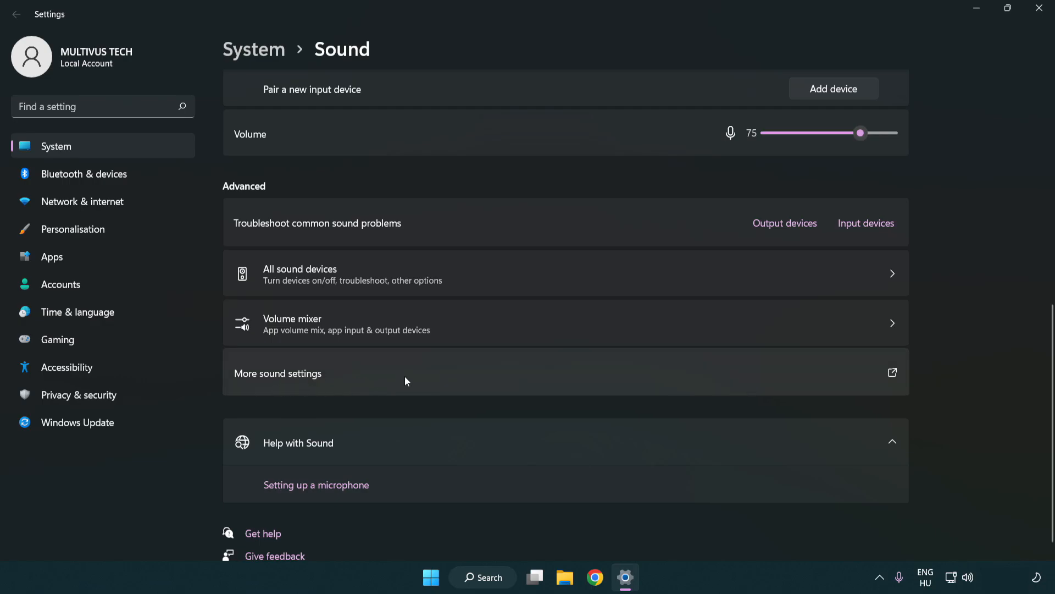
- Disable the CABLE Input playback device in the classic Sound panel, leaving Speakers as default
left_click(277, 373)
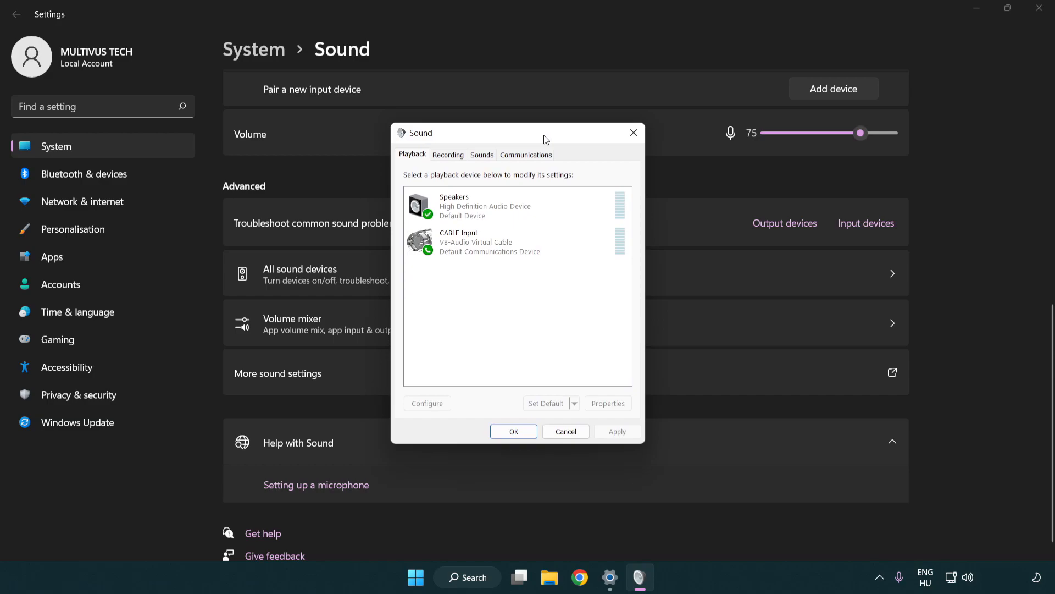
left_click(484, 244)
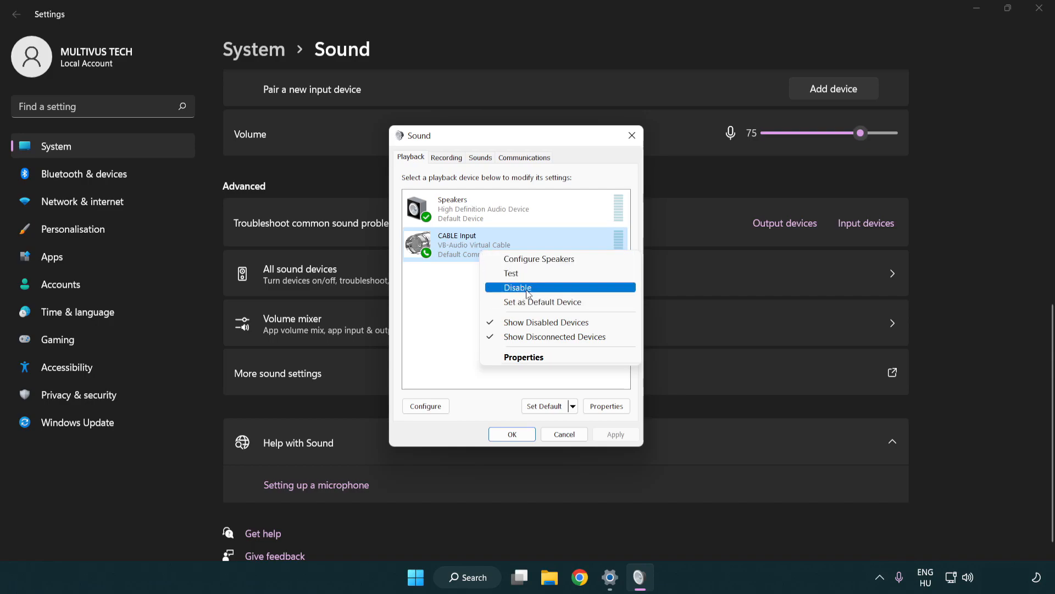
left_click(517, 287)
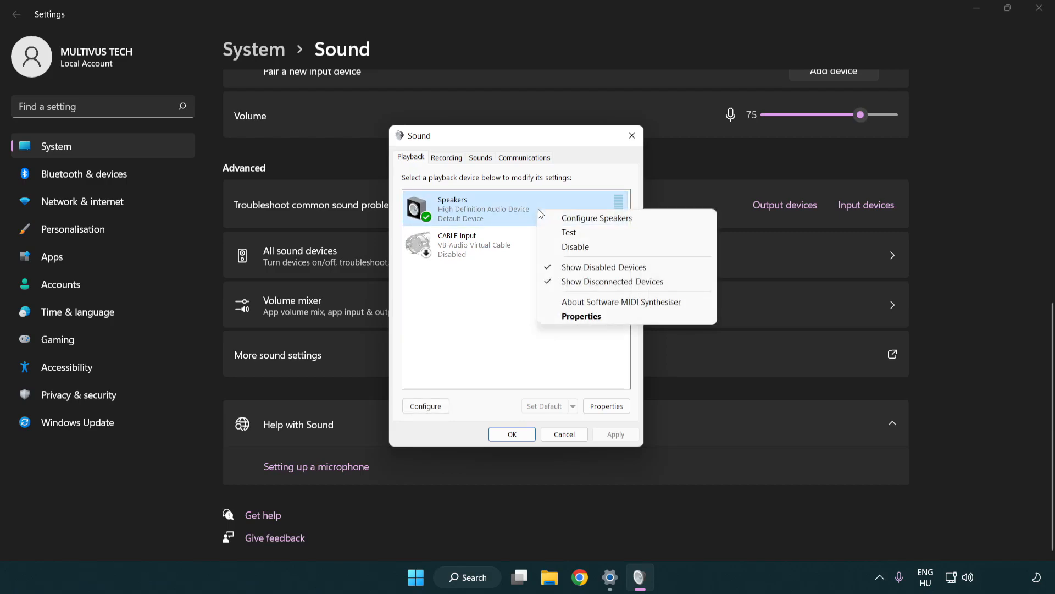
mouse_move(596, 218)
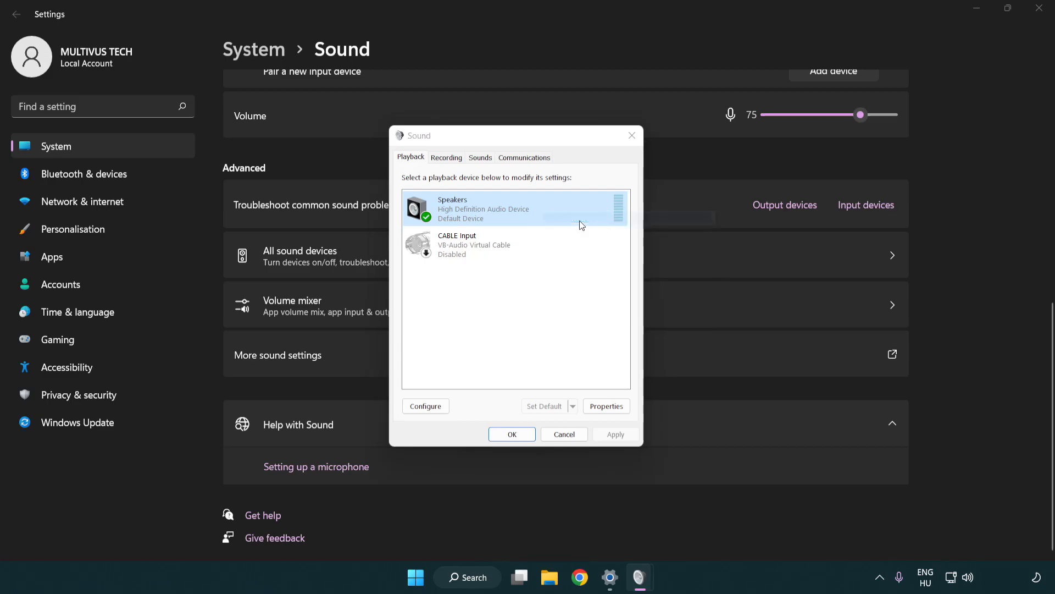
- Configure the Speakers as 7.1 Surround with full-range front and surround speakers
left_click(424, 406)
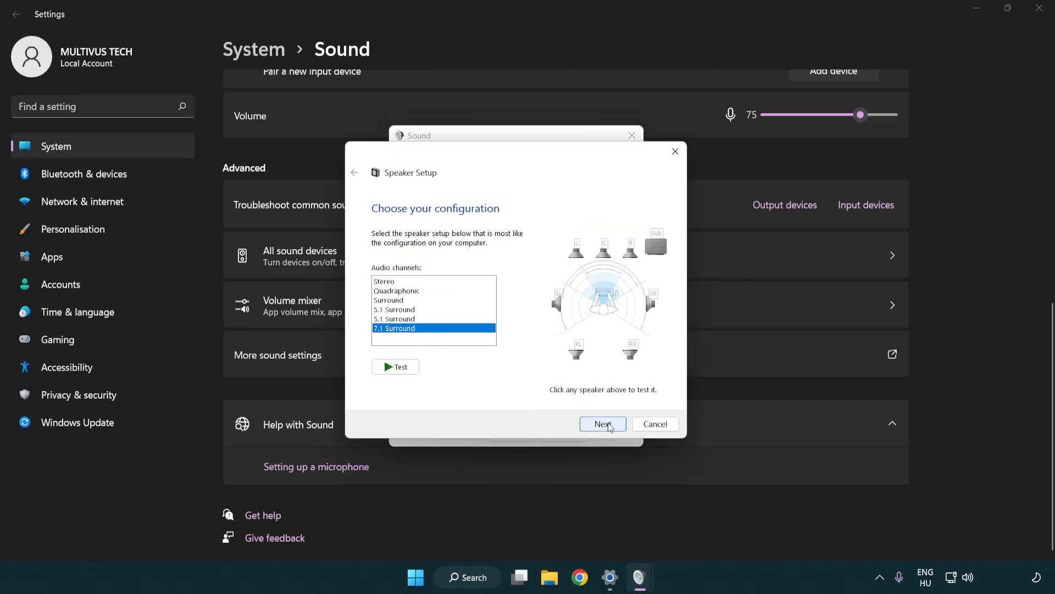
left_click(602, 423)
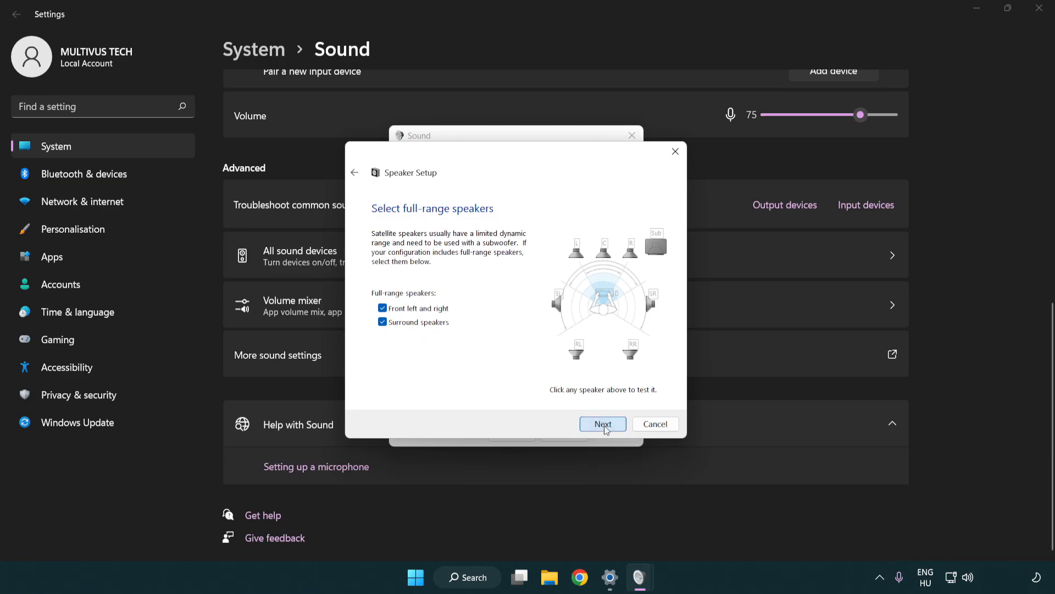
left_click(601, 423)
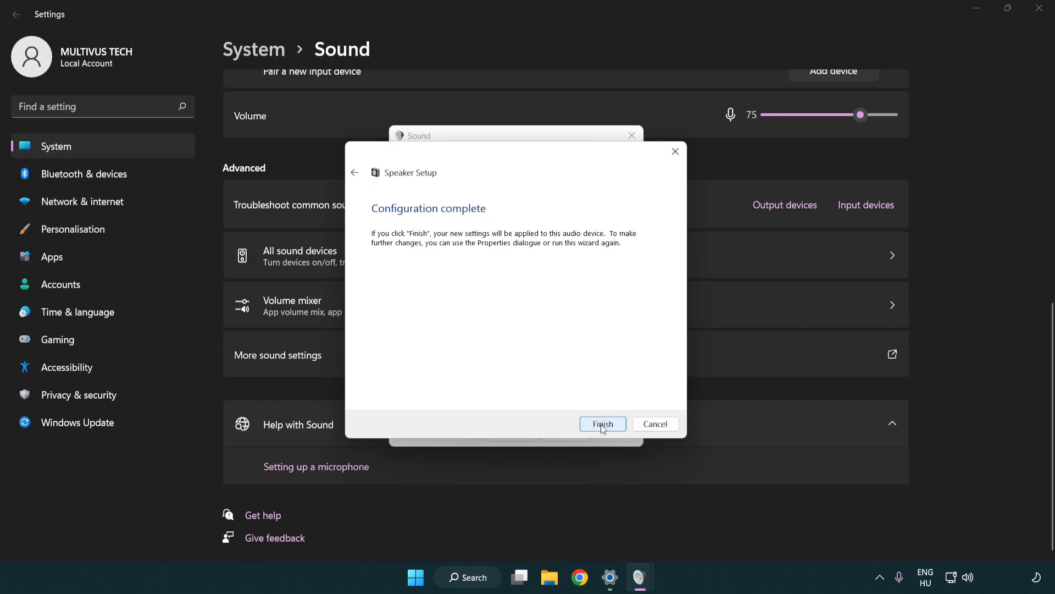
left_click(603, 425)
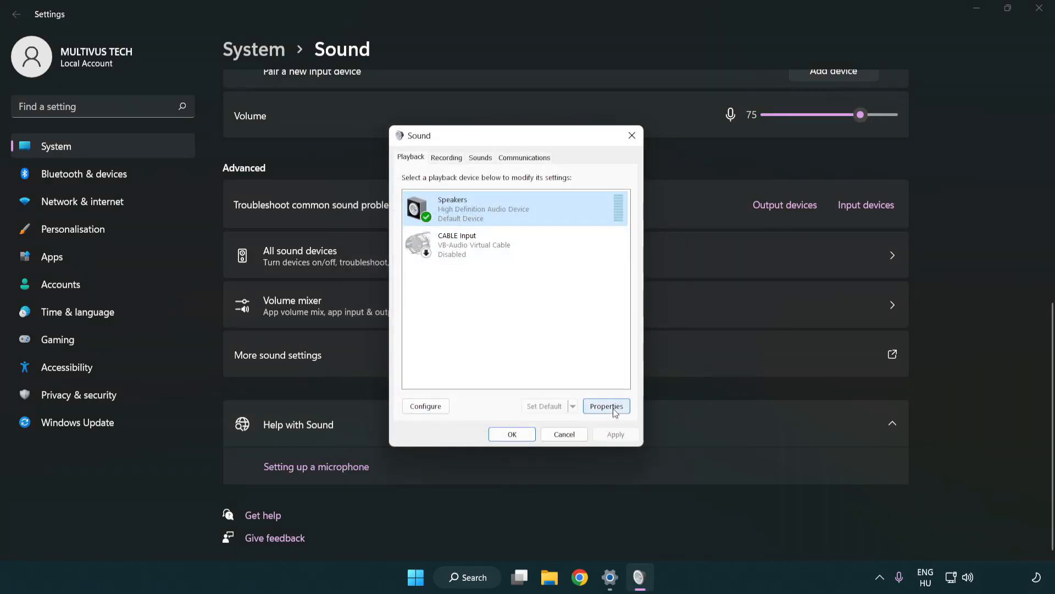
- Bring up the Speakers' Advanced properties with all enhancements disabled, showing the default format
left_click(605, 406)
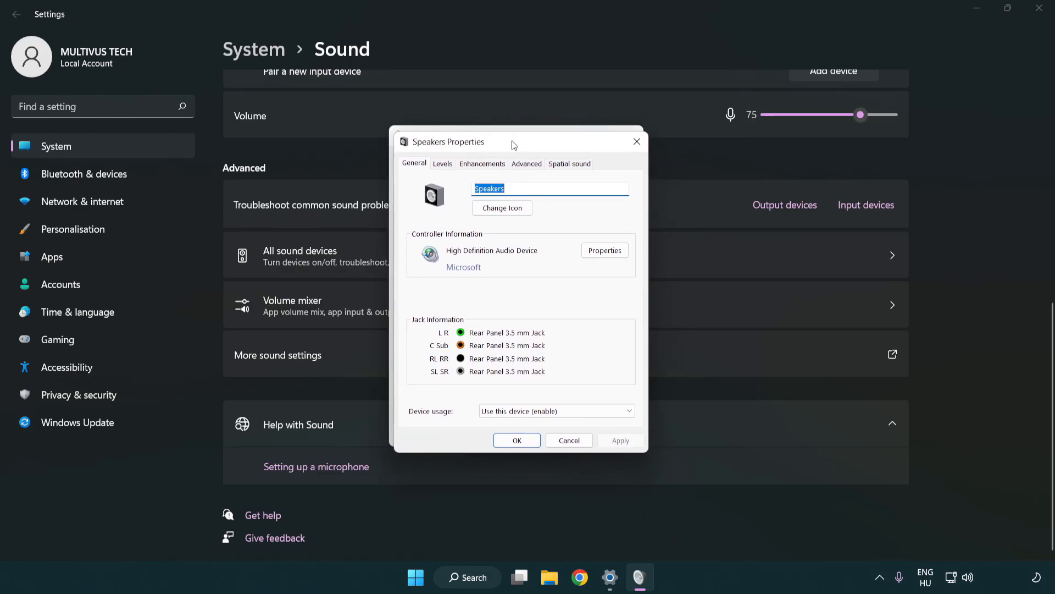
left_click(482, 162)
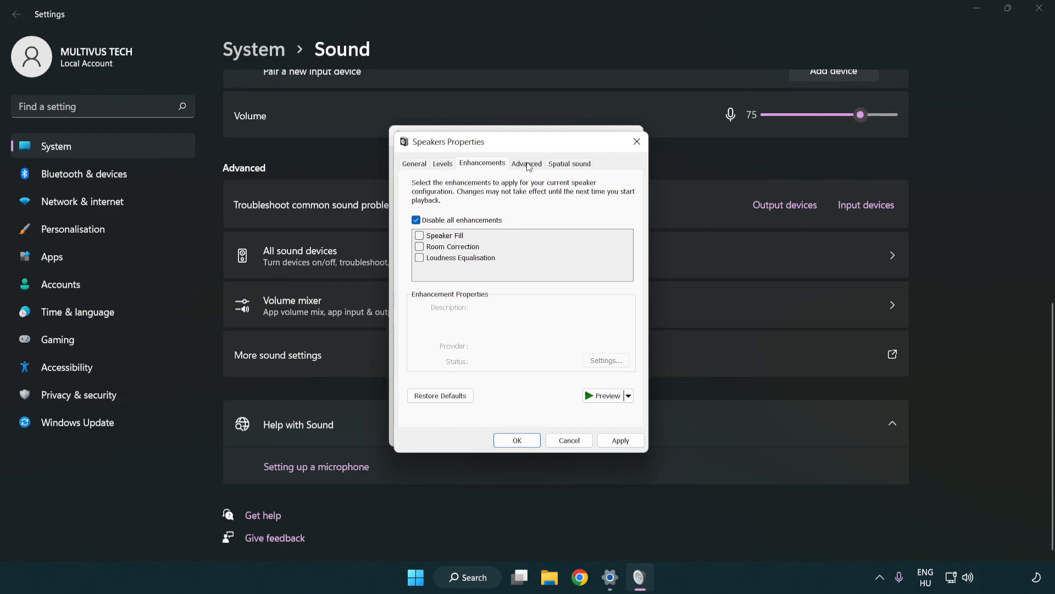
left_click(527, 162)
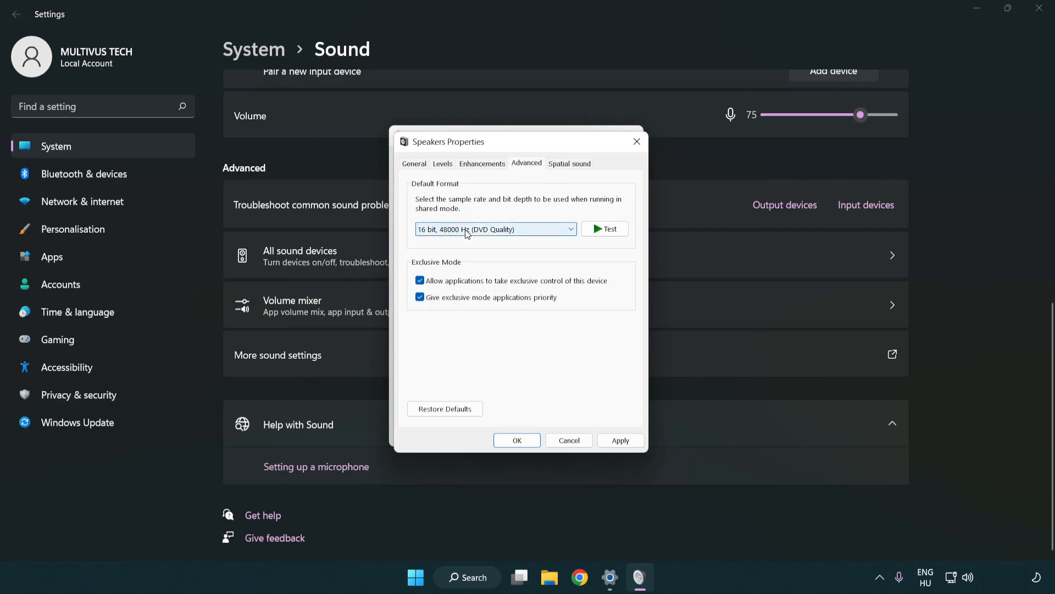
- Set the Speakers' default format to 16 bit, 48000 Hz (DVD Quality) and confirm both sound dialogs
left_click(494, 229)
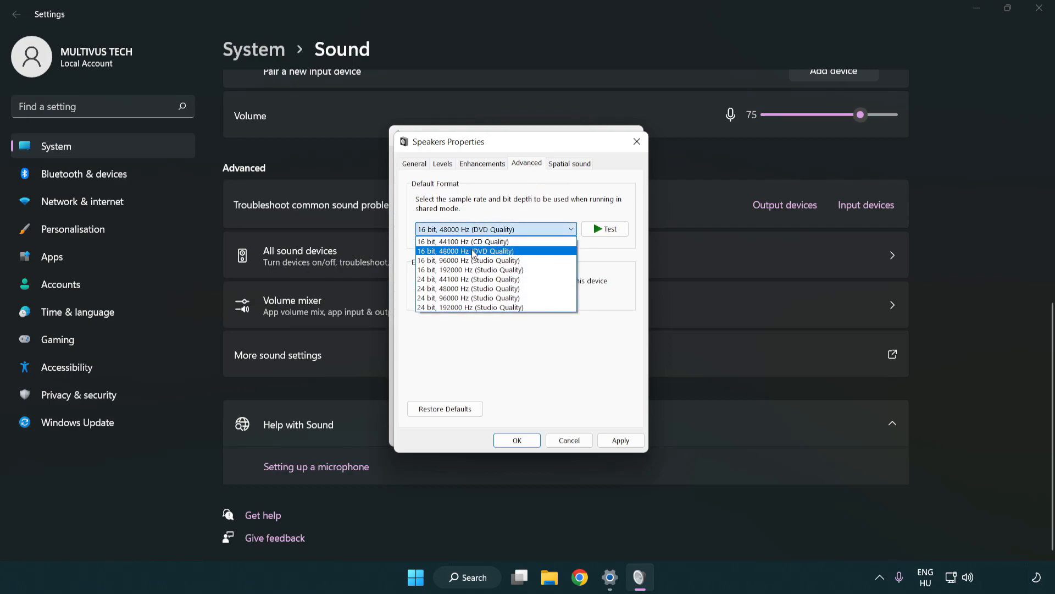
left_click(466, 251)
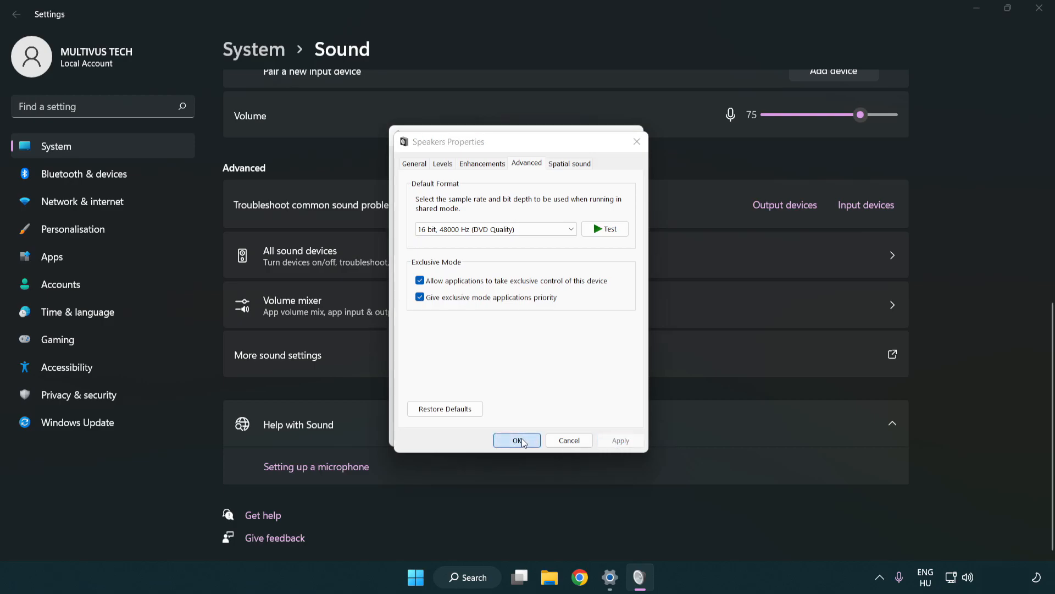
left_click(516, 439)
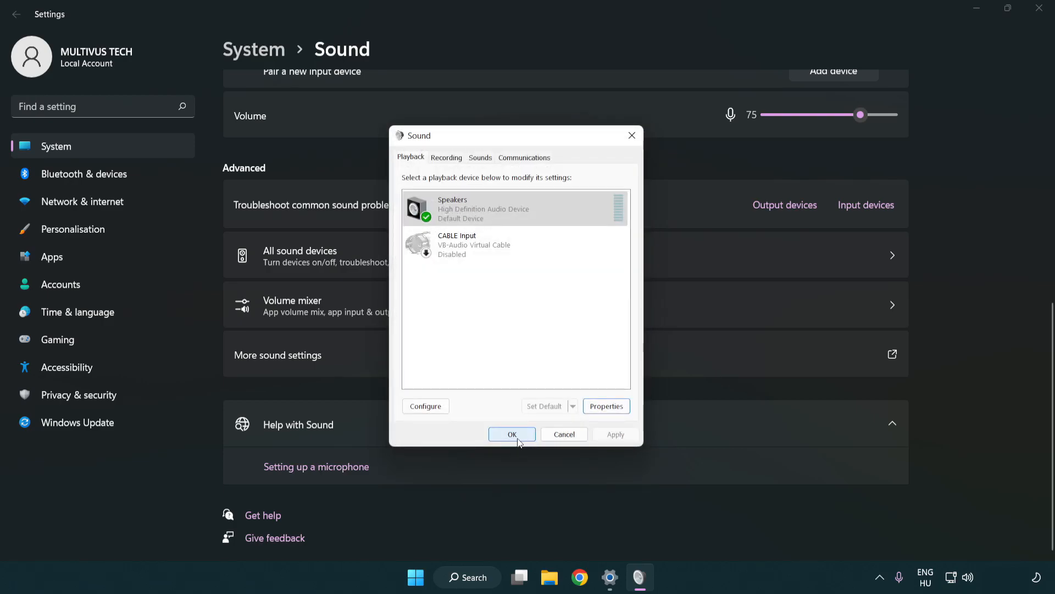
left_click(511, 434)
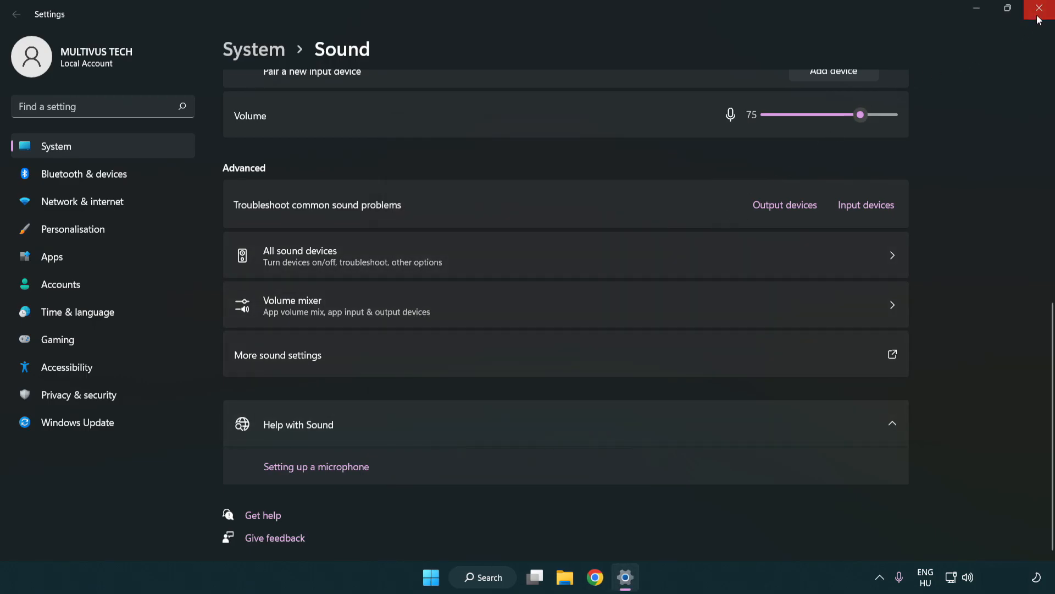
- Close the Settings window, returning to the desktop
left_click(1039, 8)
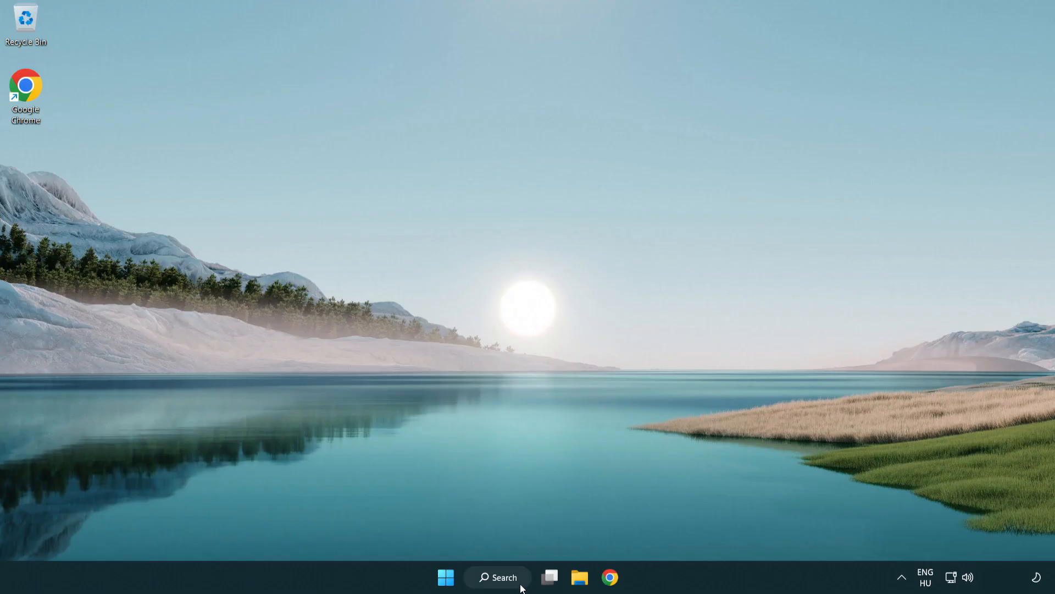
- Search for 'device manager' and launch Device Manager
left_click(497, 577)
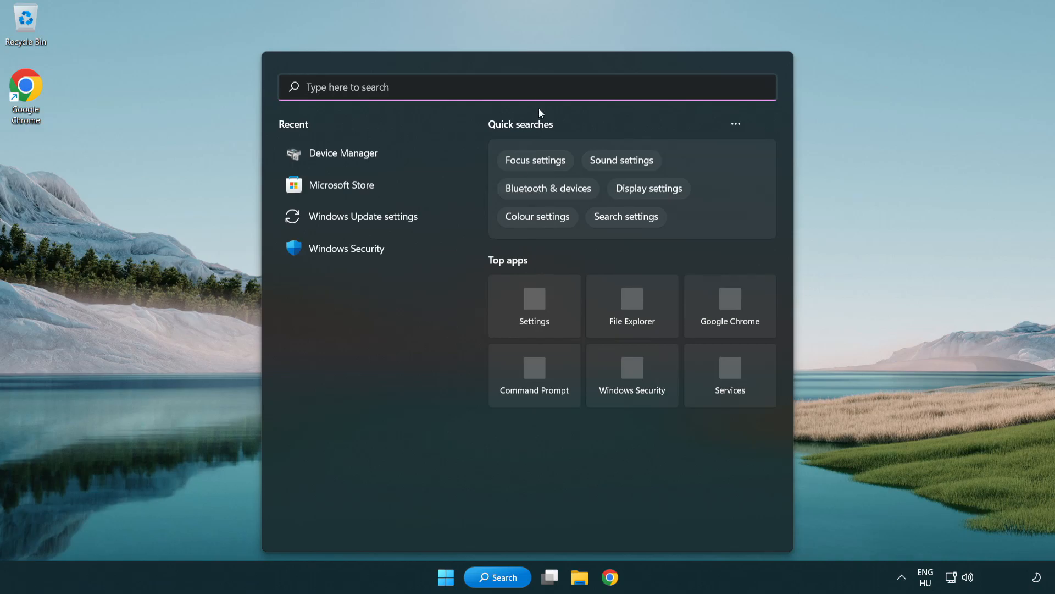
type("device manager")
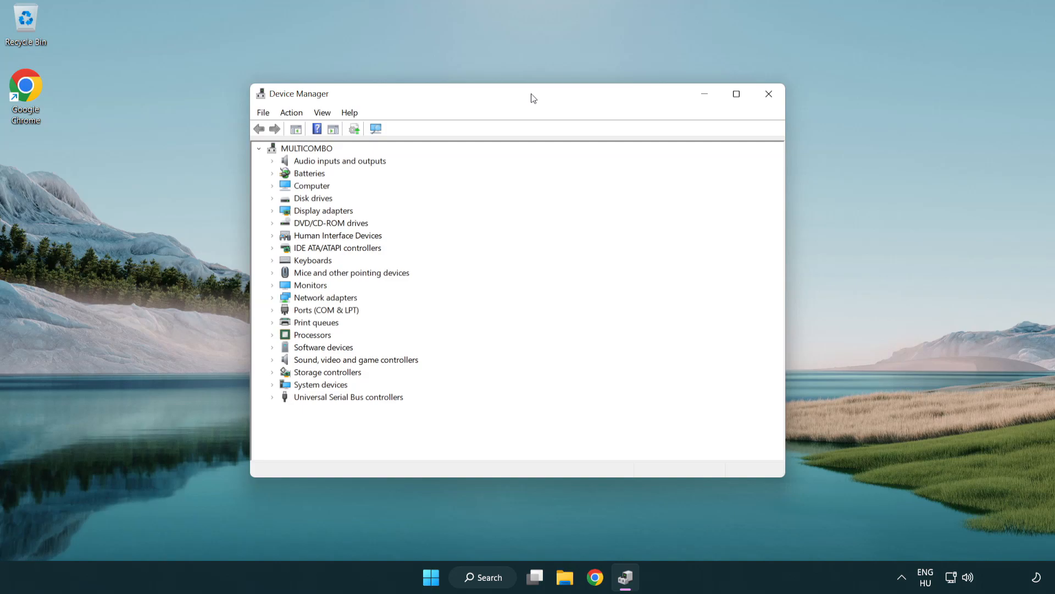
- Expand Sound, video and game controllers and bring up High Definition Audio Device's context menu
left_click(355, 359)
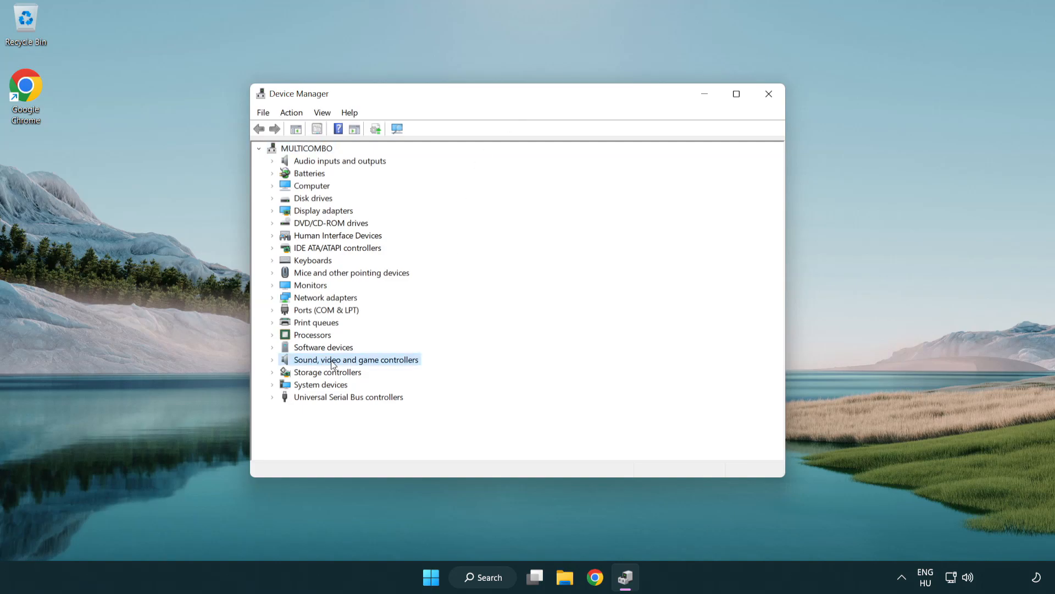
left_click(274, 359)
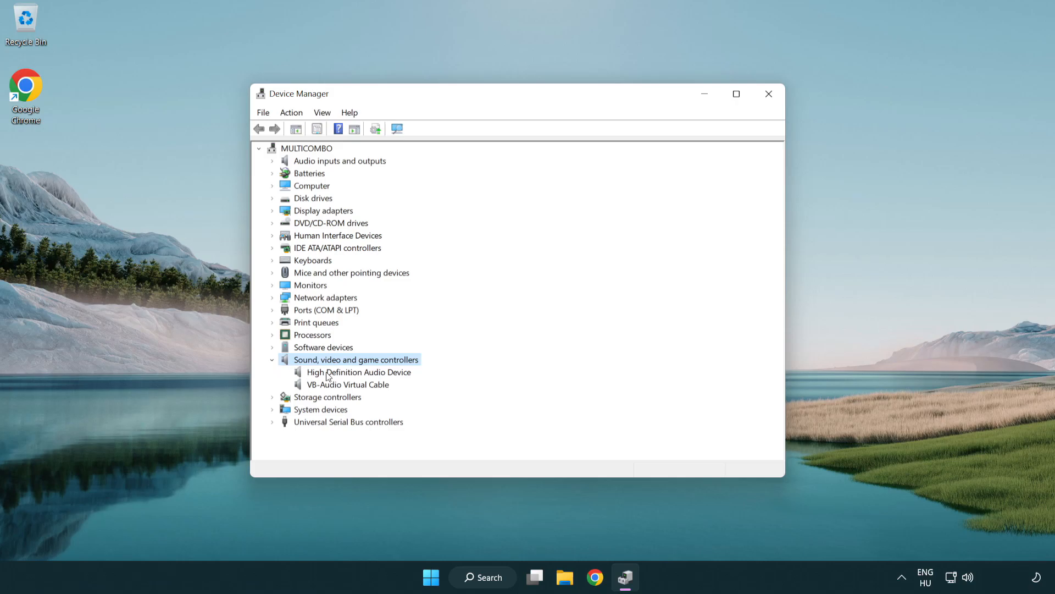
left_click(359, 372)
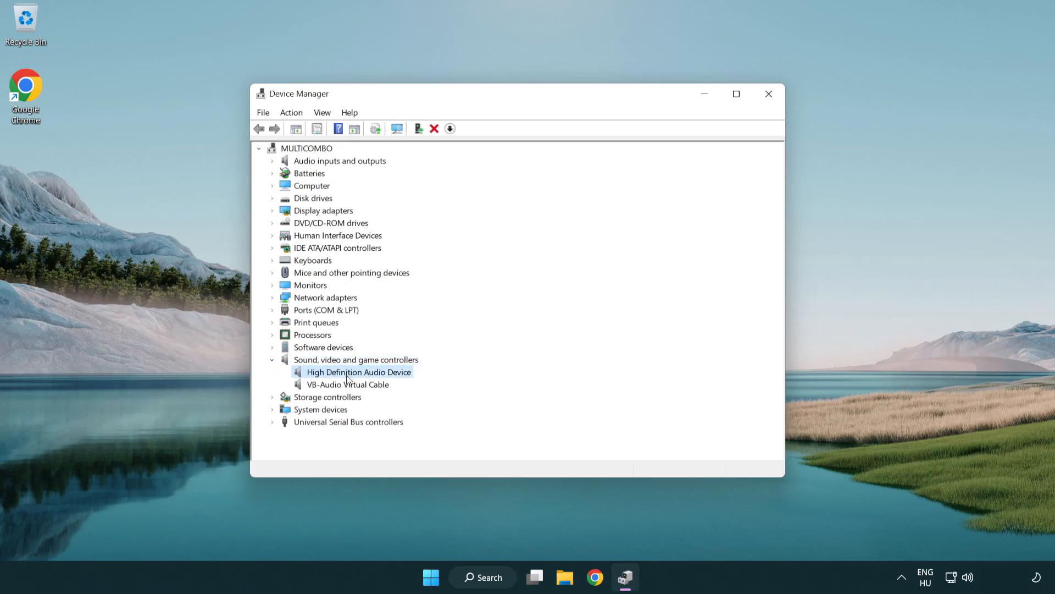
right_click(357, 371)
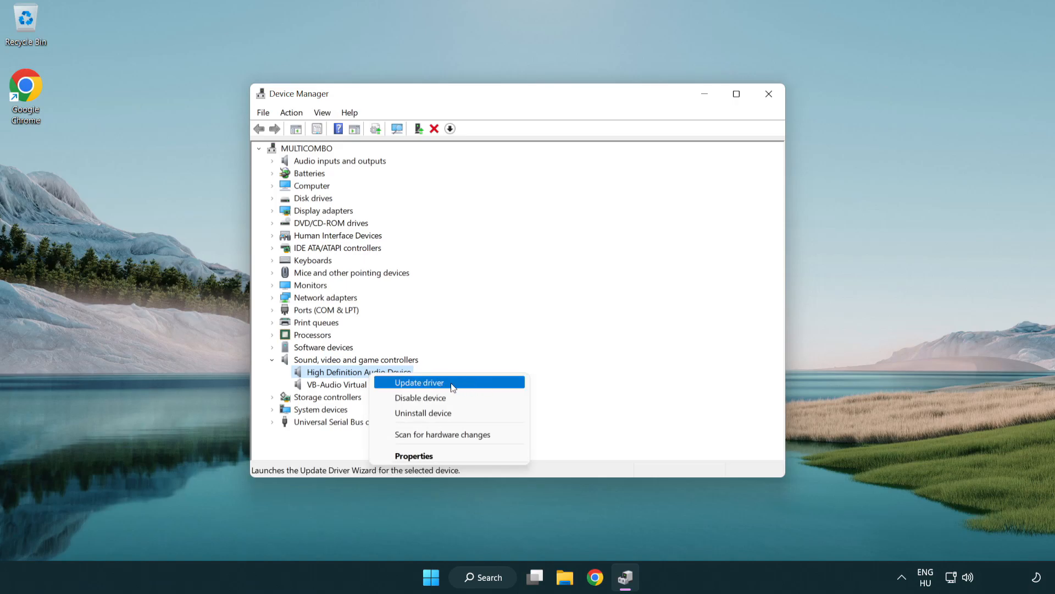
- Update the audio device's driver by browsing locally and picking from available drivers
left_click(418, 383)
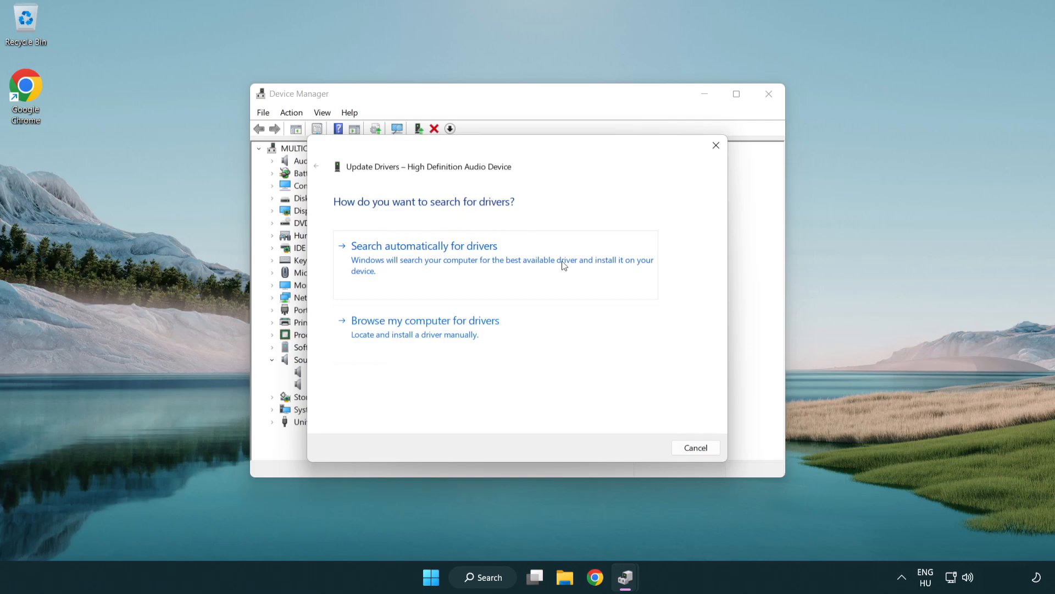
mouse_move(427, 345)
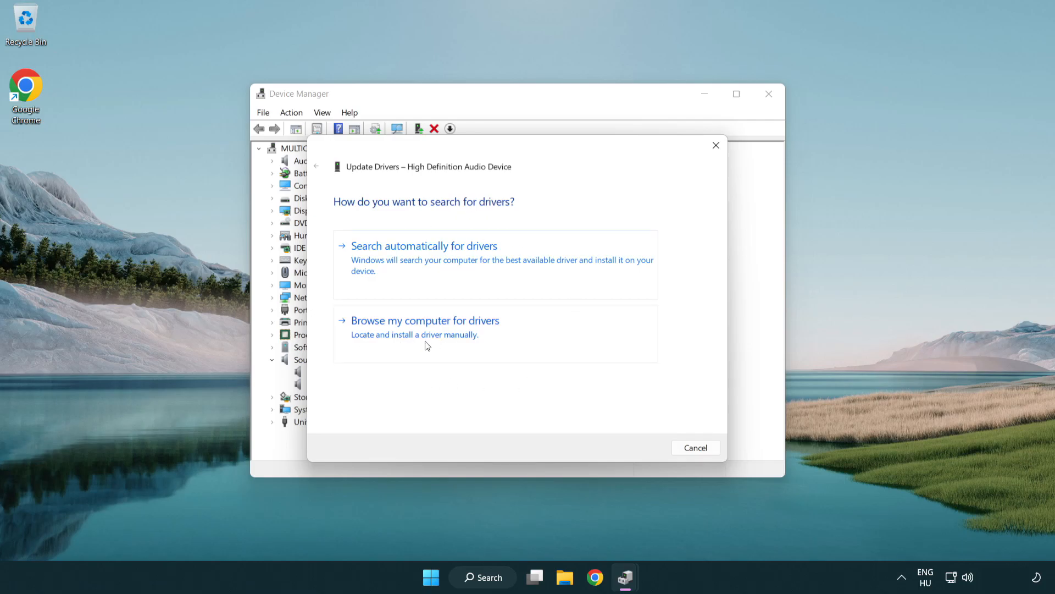
left_click(426, 320)
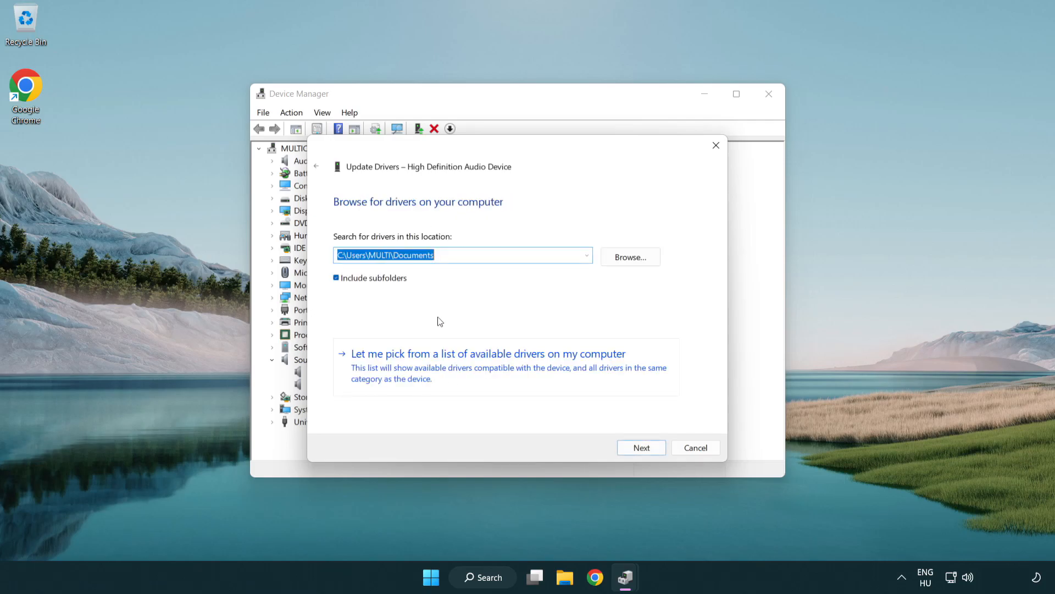
mouse_move(416, 374)
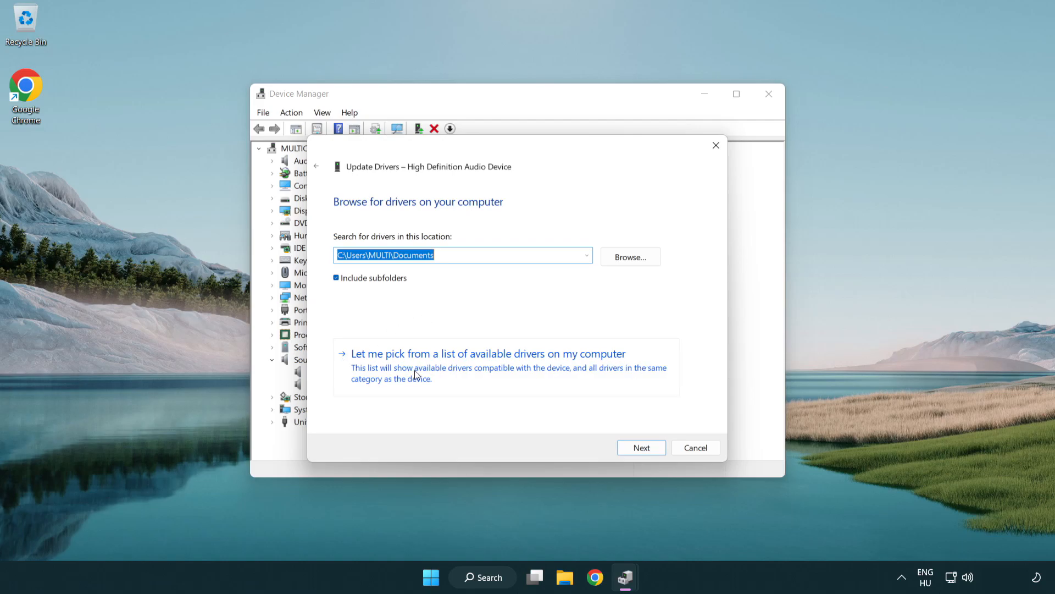
mouse_move(508, 374)
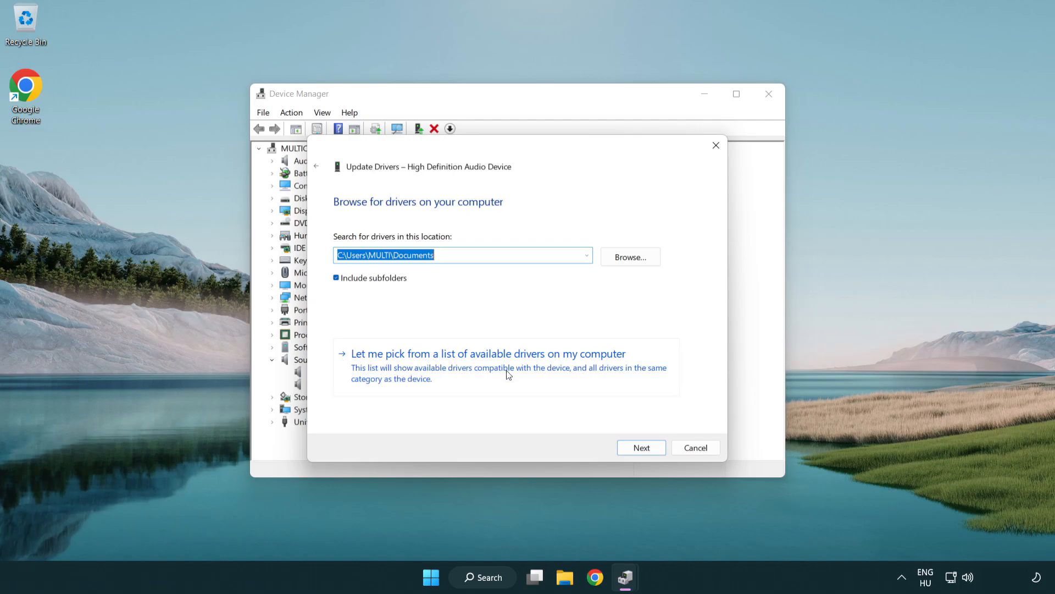
left_click(488, 353)
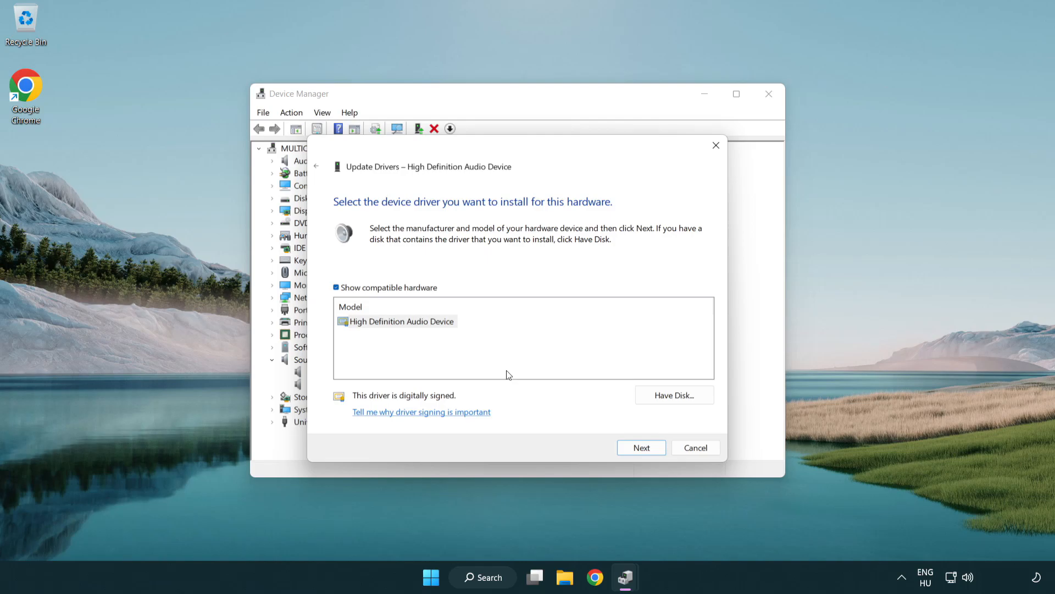
- Install the High Definition Audio Device driver, accept the warning, and close the success message
left_click(396, 321)
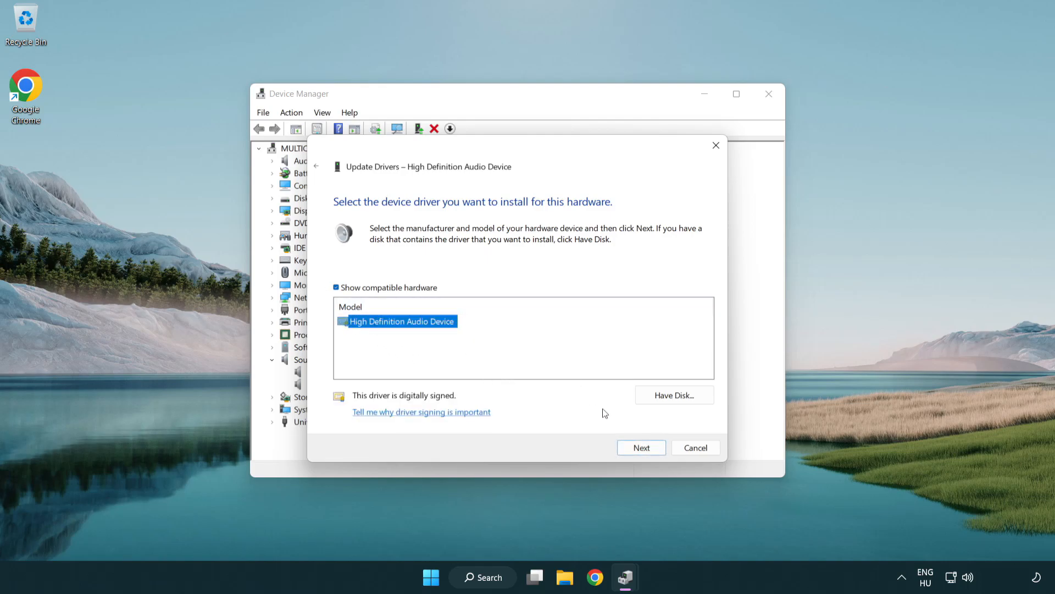
left_click(640, 447)
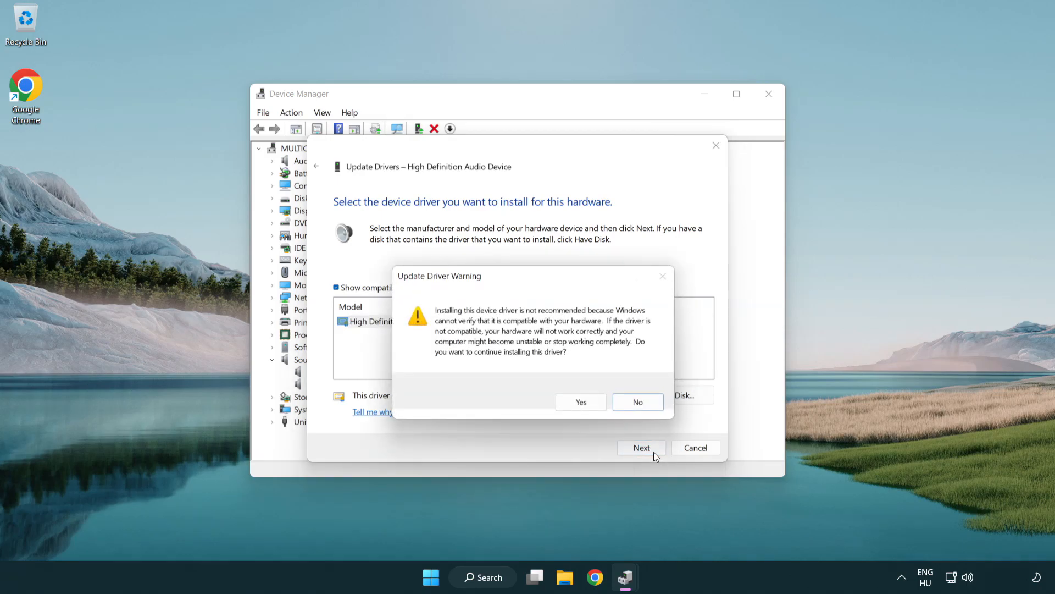
left_click(579, 403)
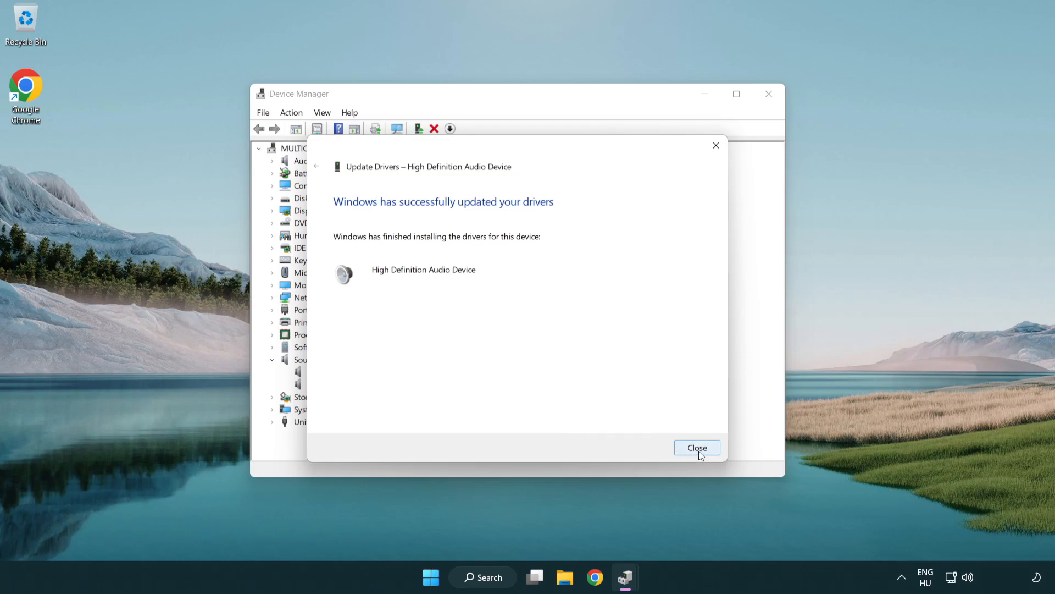
left_click(697, 447)
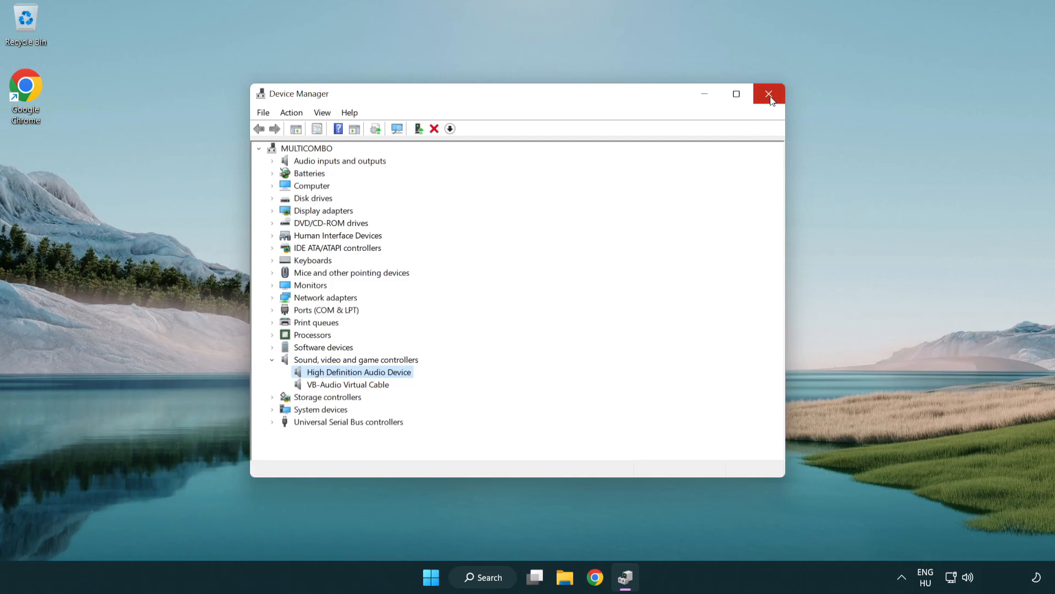
- Close Device Manager and show the Start menu's power options
left_click(770, 93)
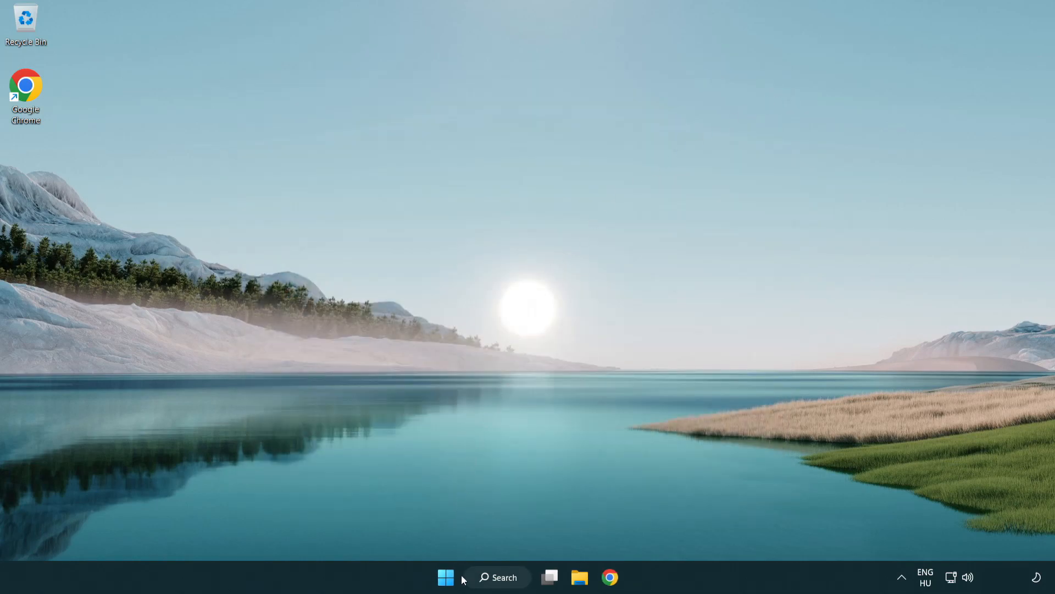
left_click(446, 577)
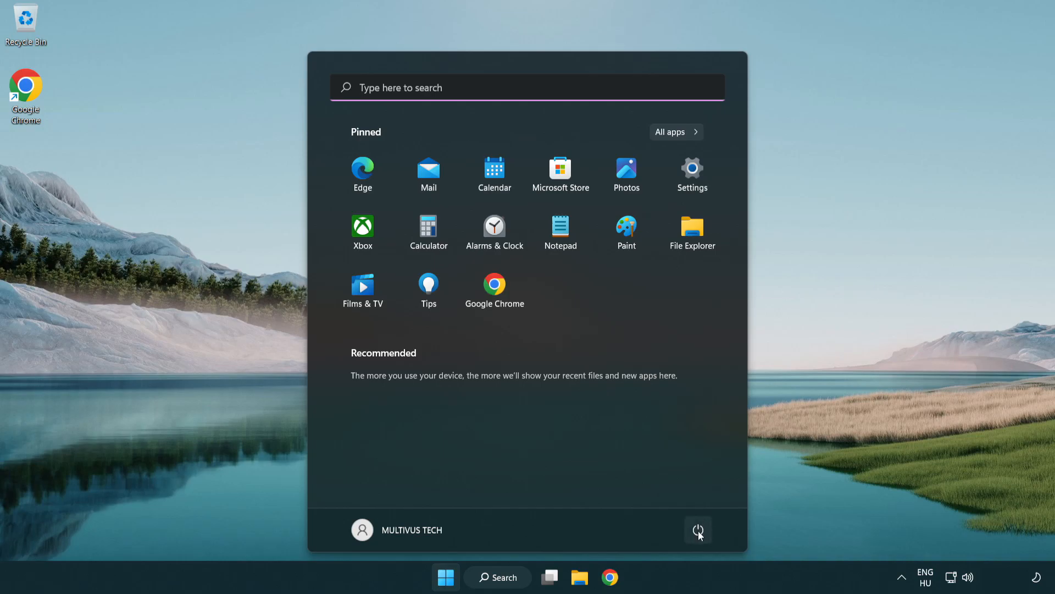
left_click(698, 530)
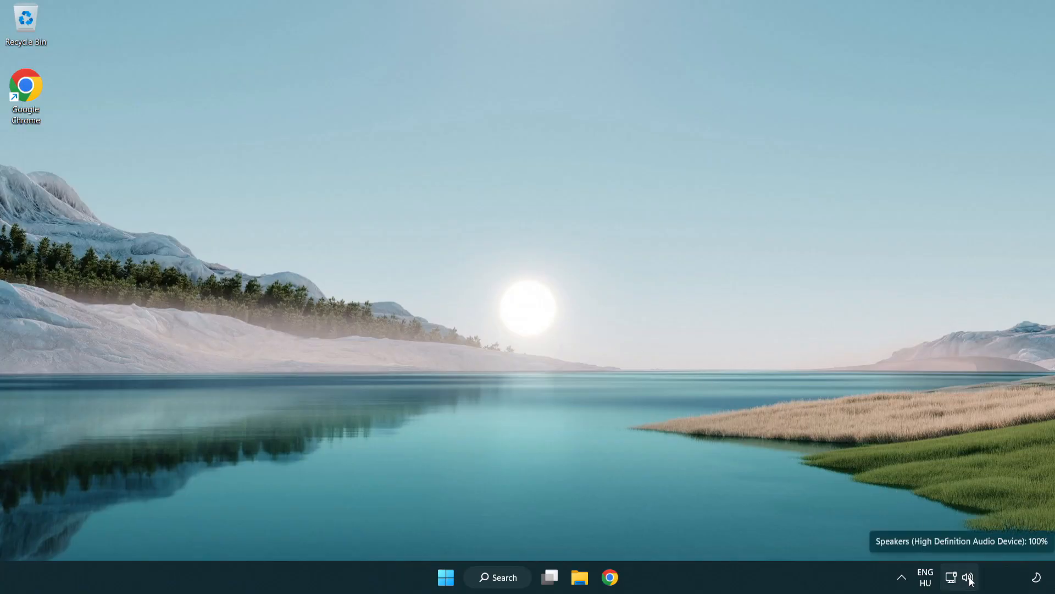
- Launch Troubleshoot sound problems from the system tray speaker icon
right_click(967, 577)
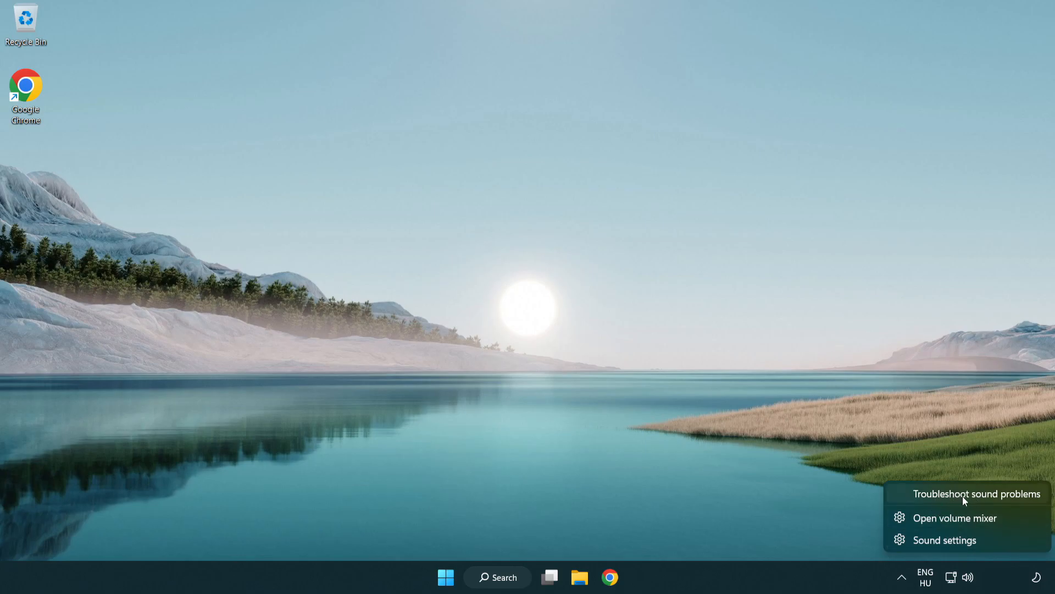
left_click(976, 493)
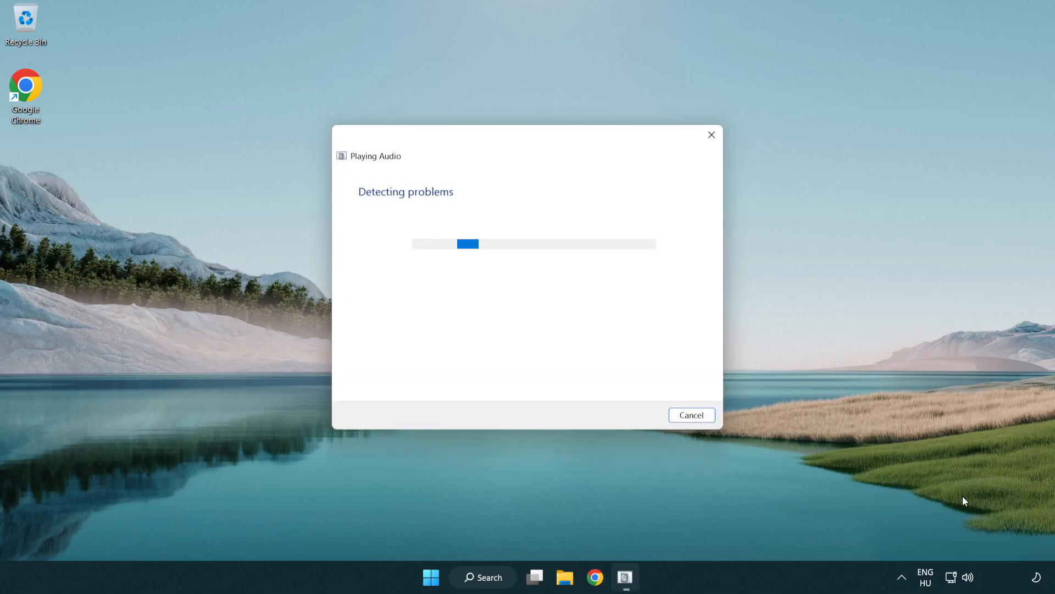